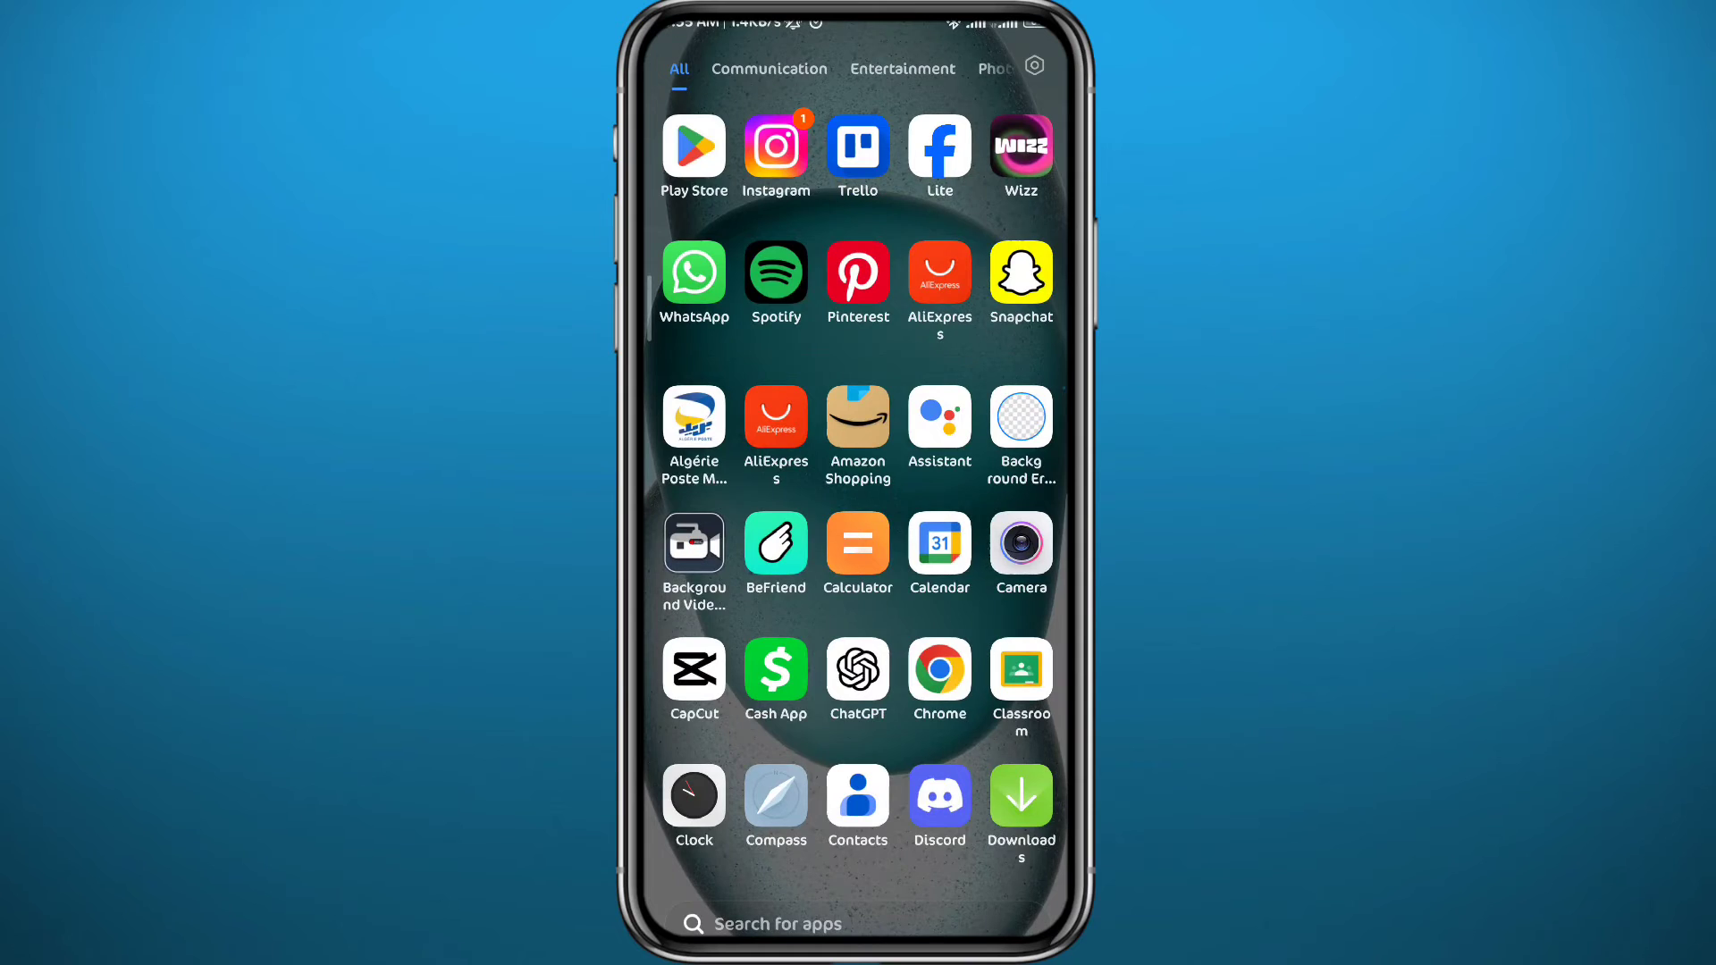
# Find the Facebook app through Play Store search and launch it
pyautogui.click(693, 148)
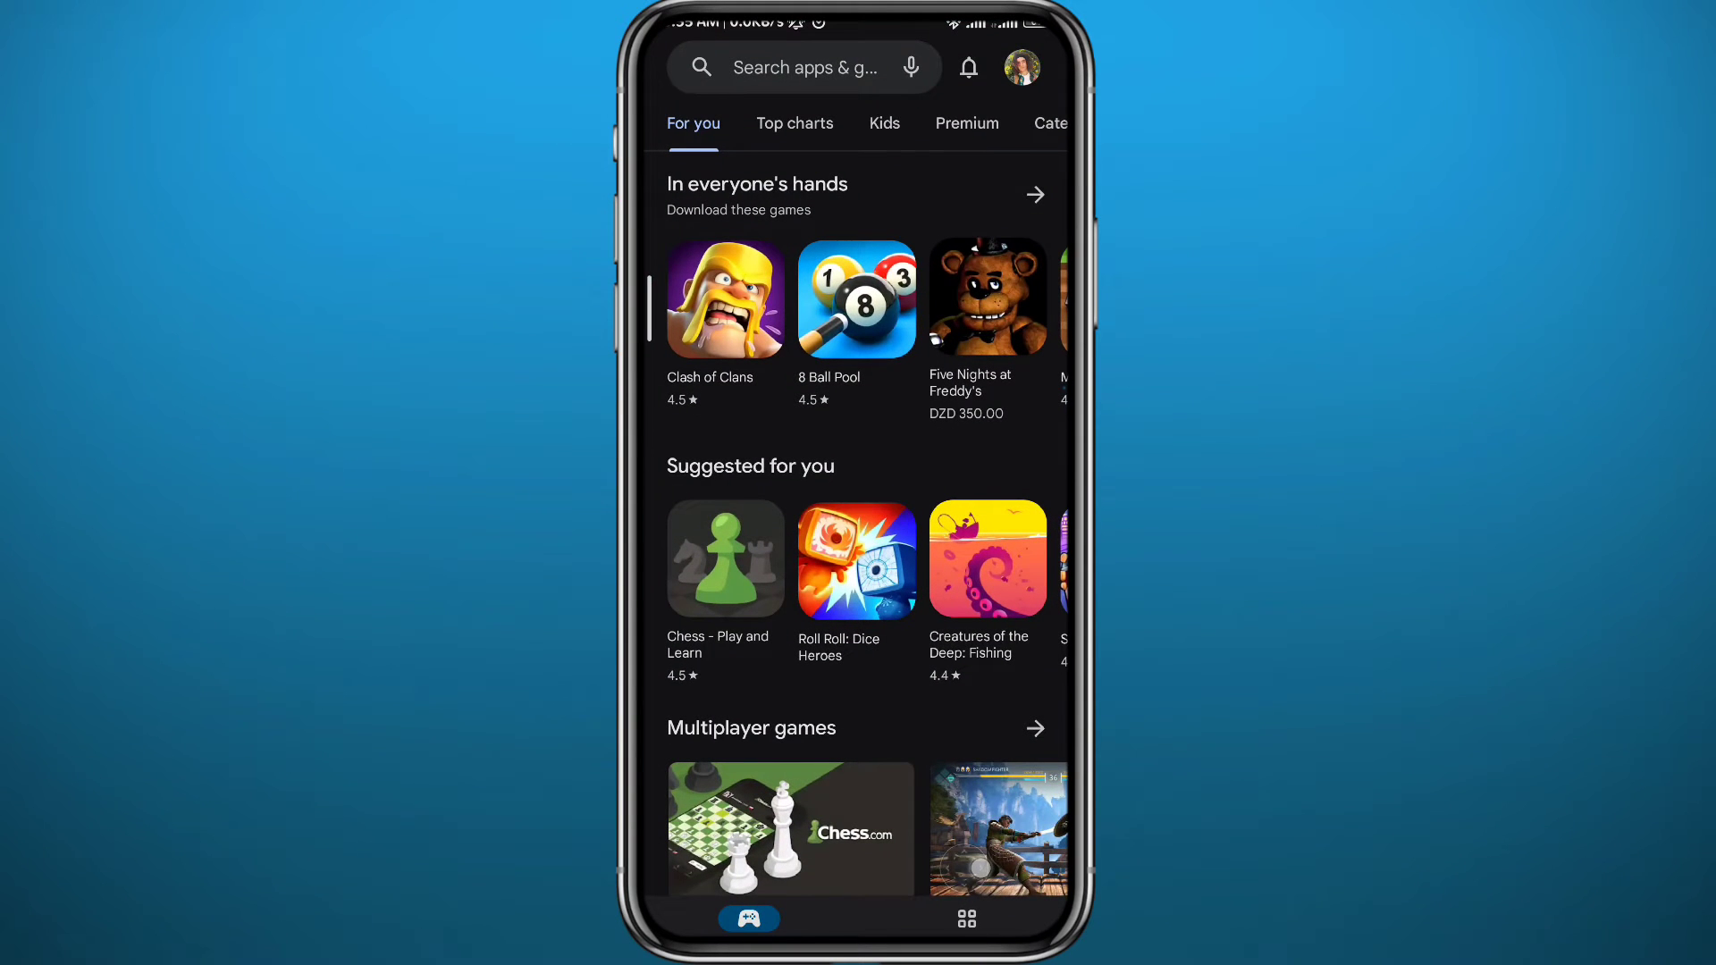
pyautogui.click(805, 67)
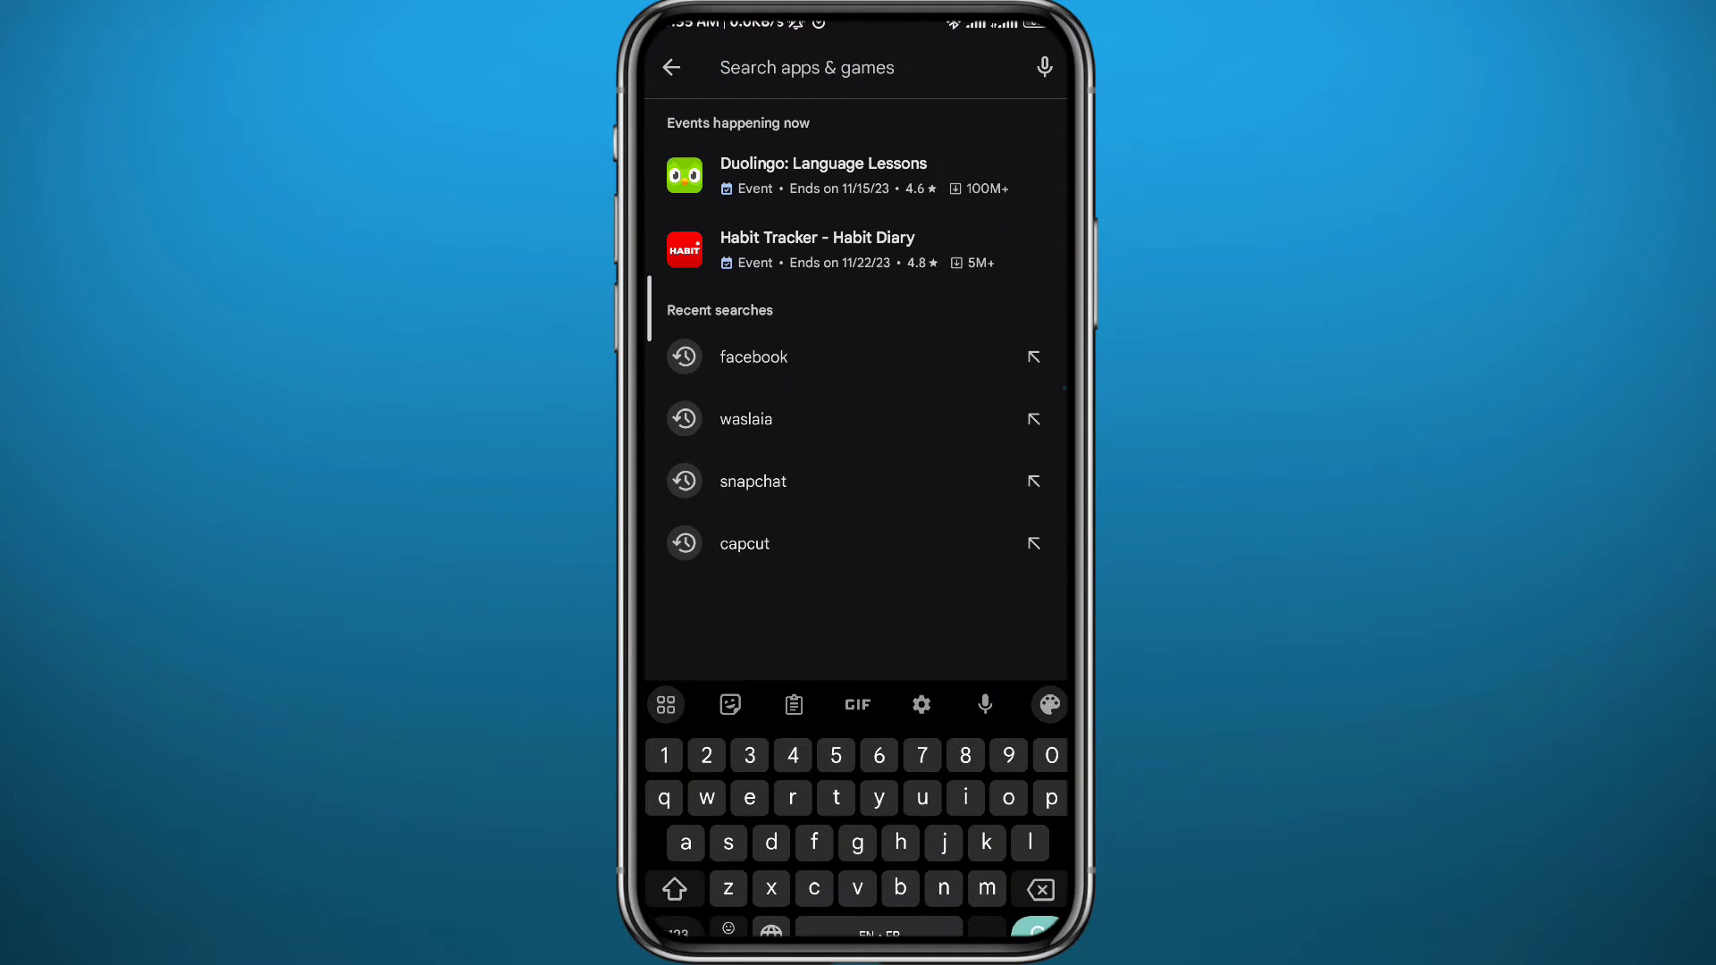
pyautogui.click(752, 356)
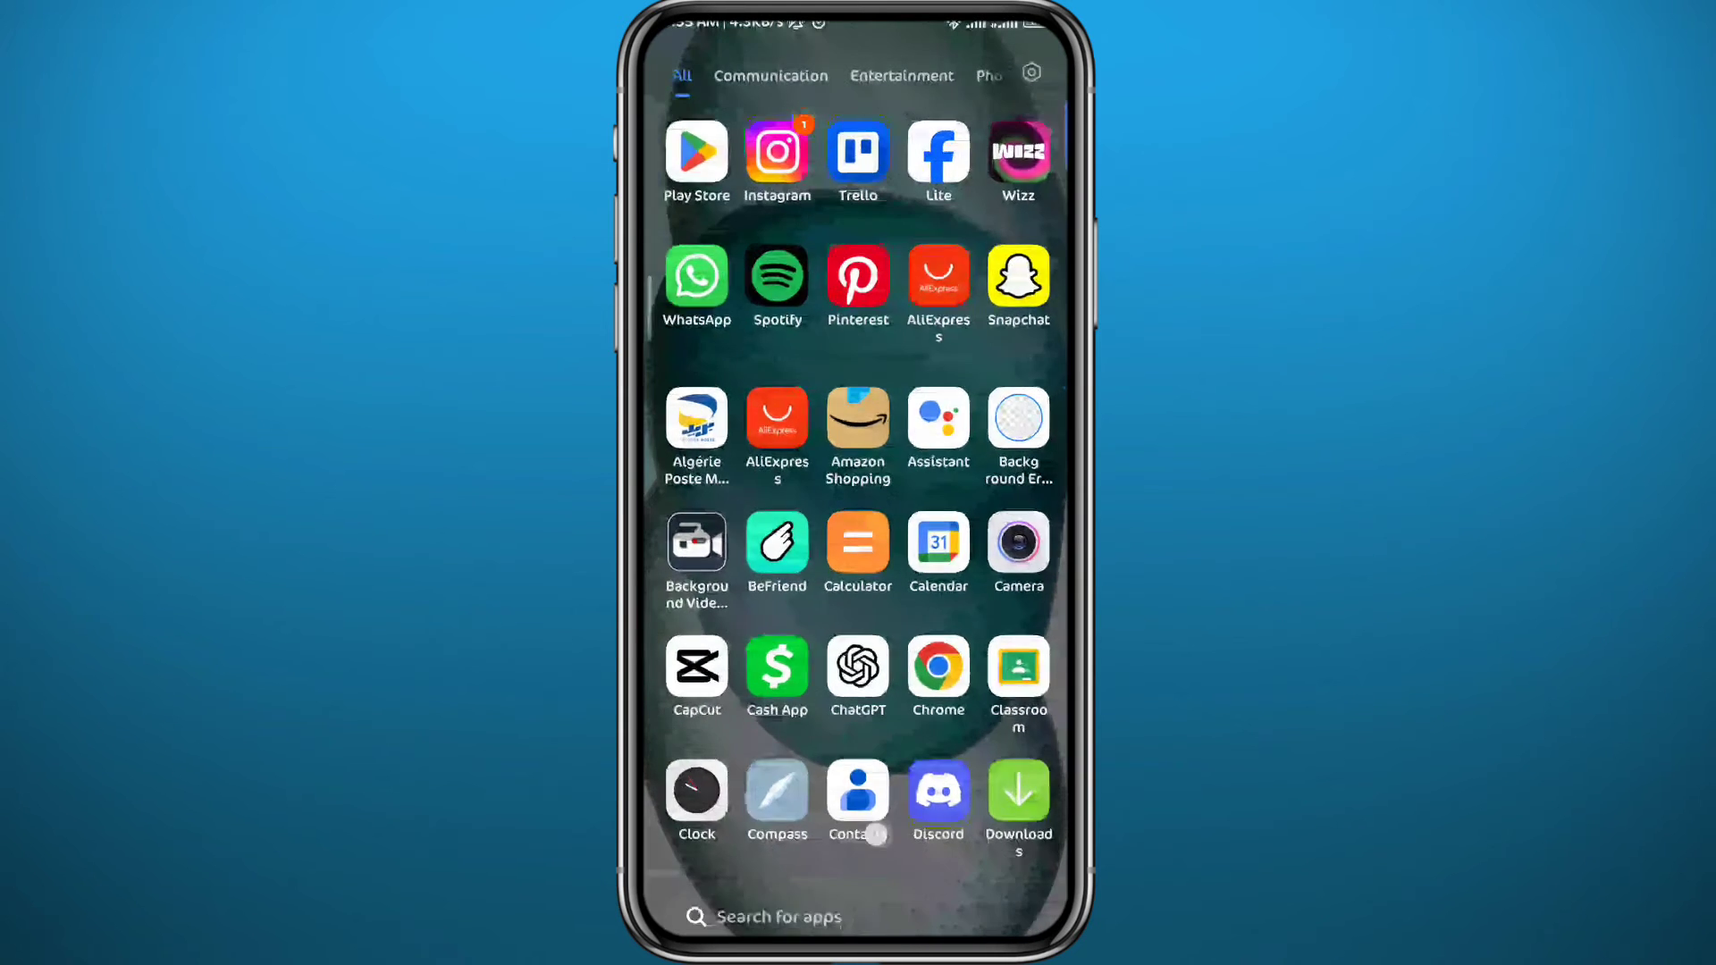
pyautogui.click(937, 151)
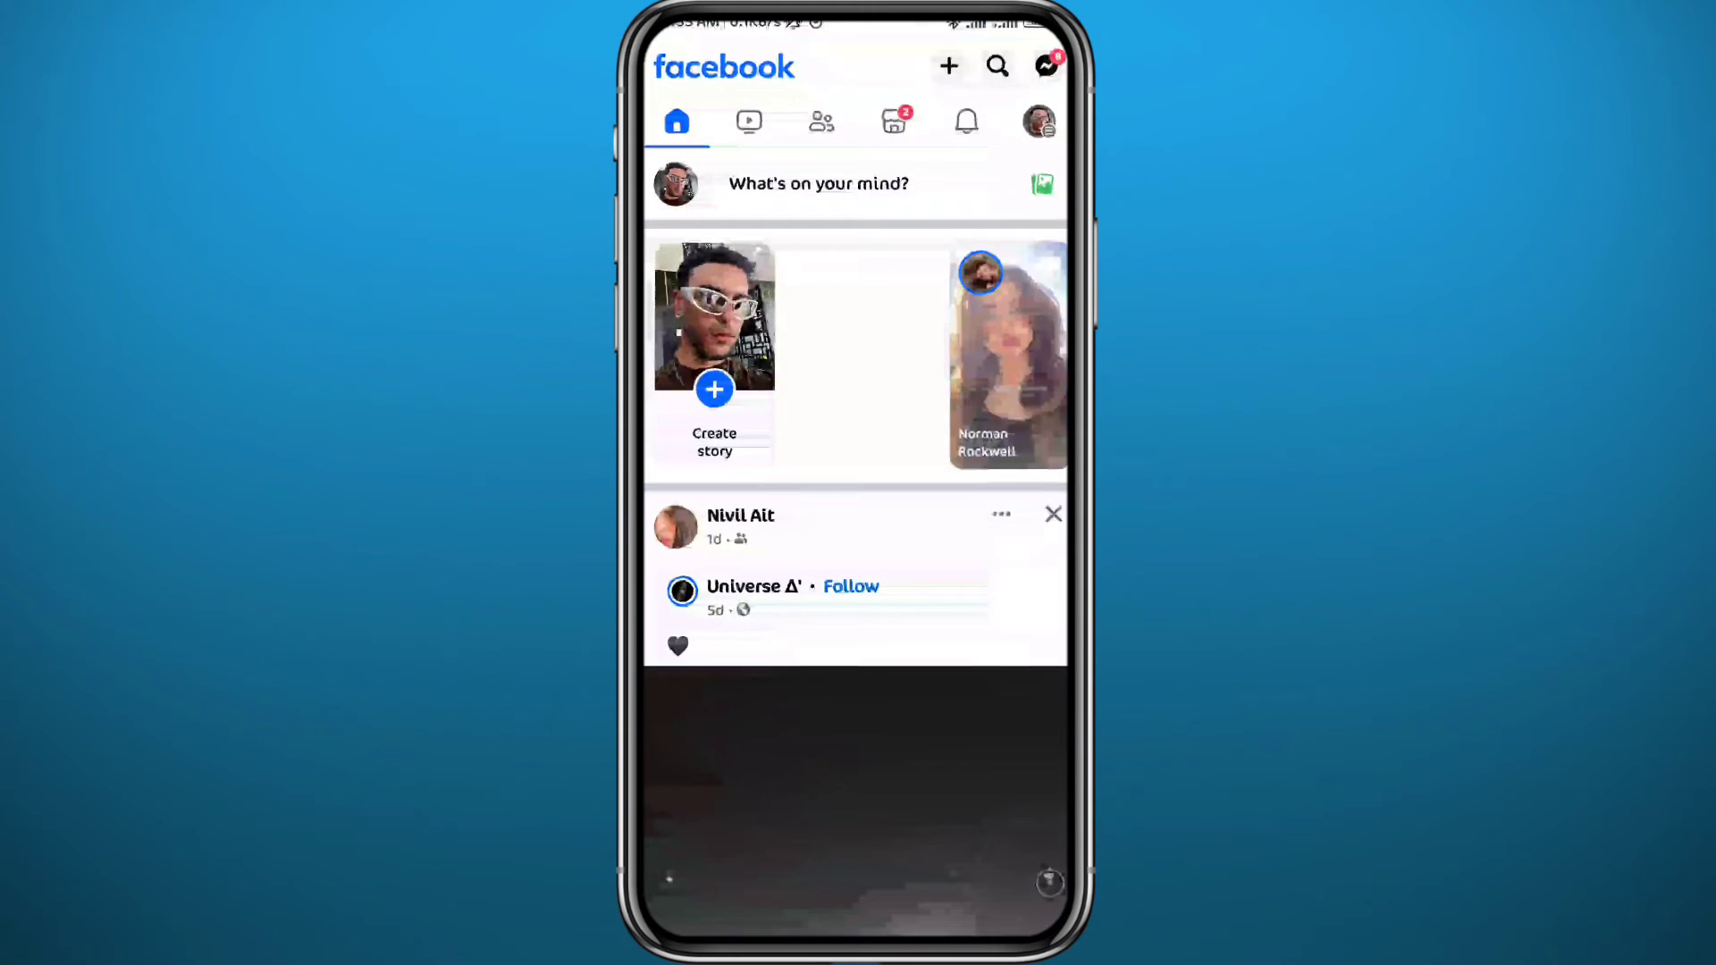
# Open Facebook's main menu and scroll down to Settings & privacy
pyautogui.hscroll(-3)
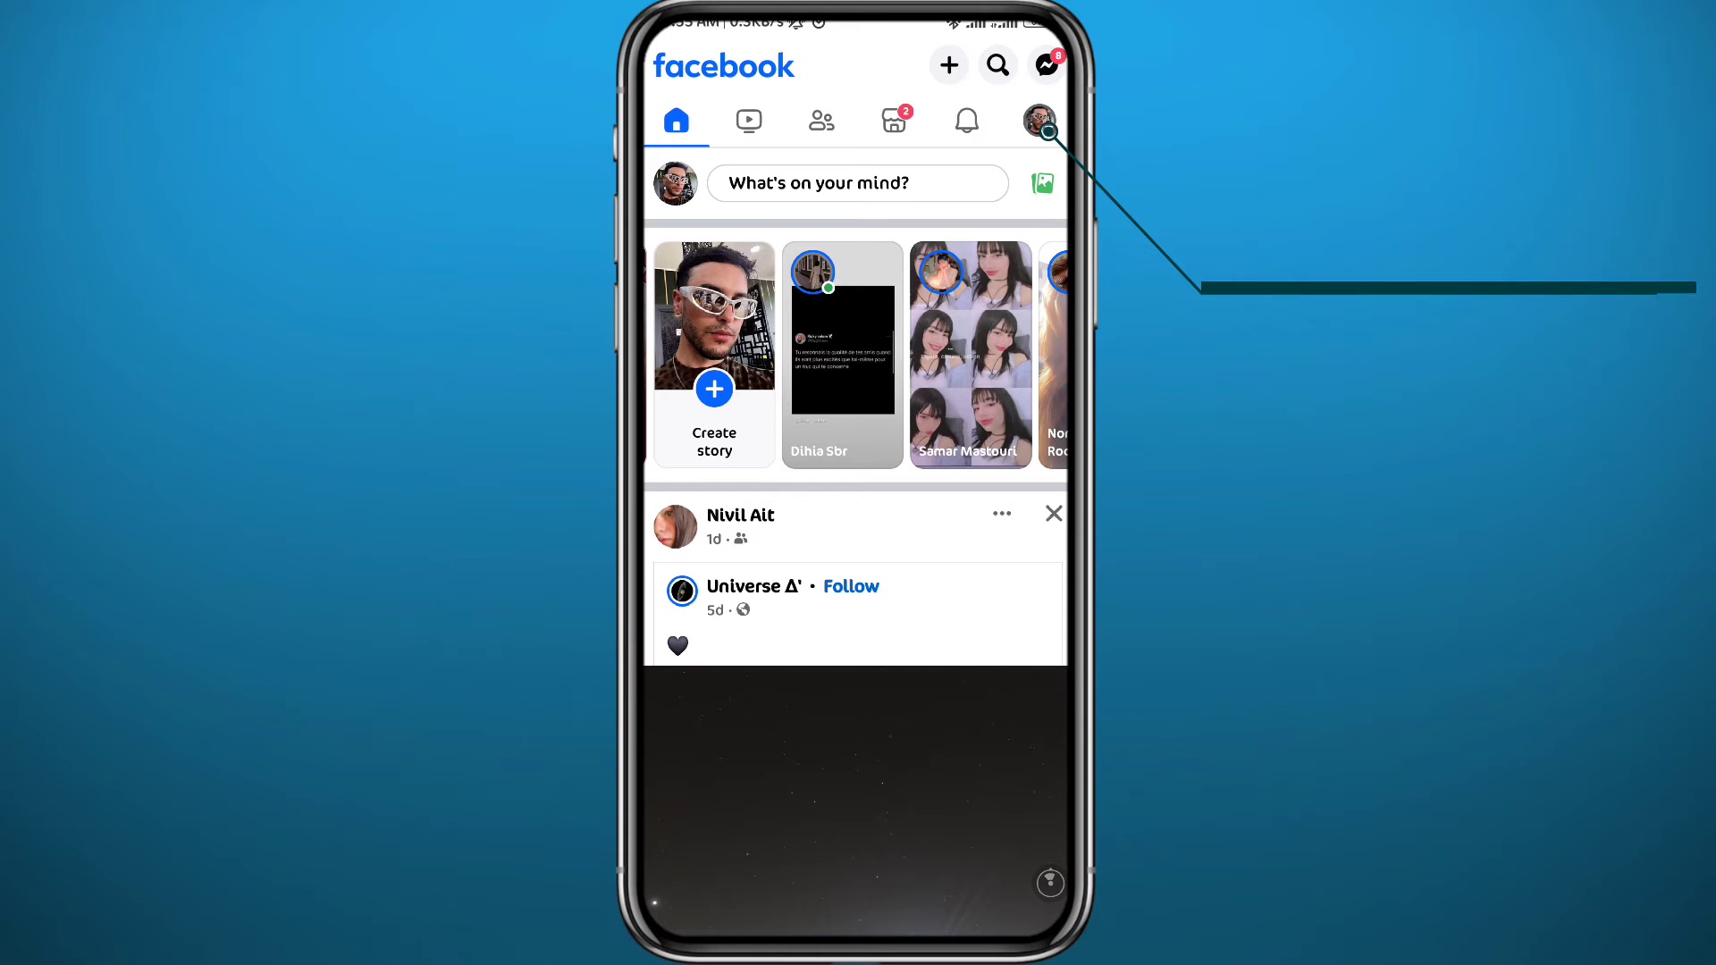
pyautogui.click(1037, 121)
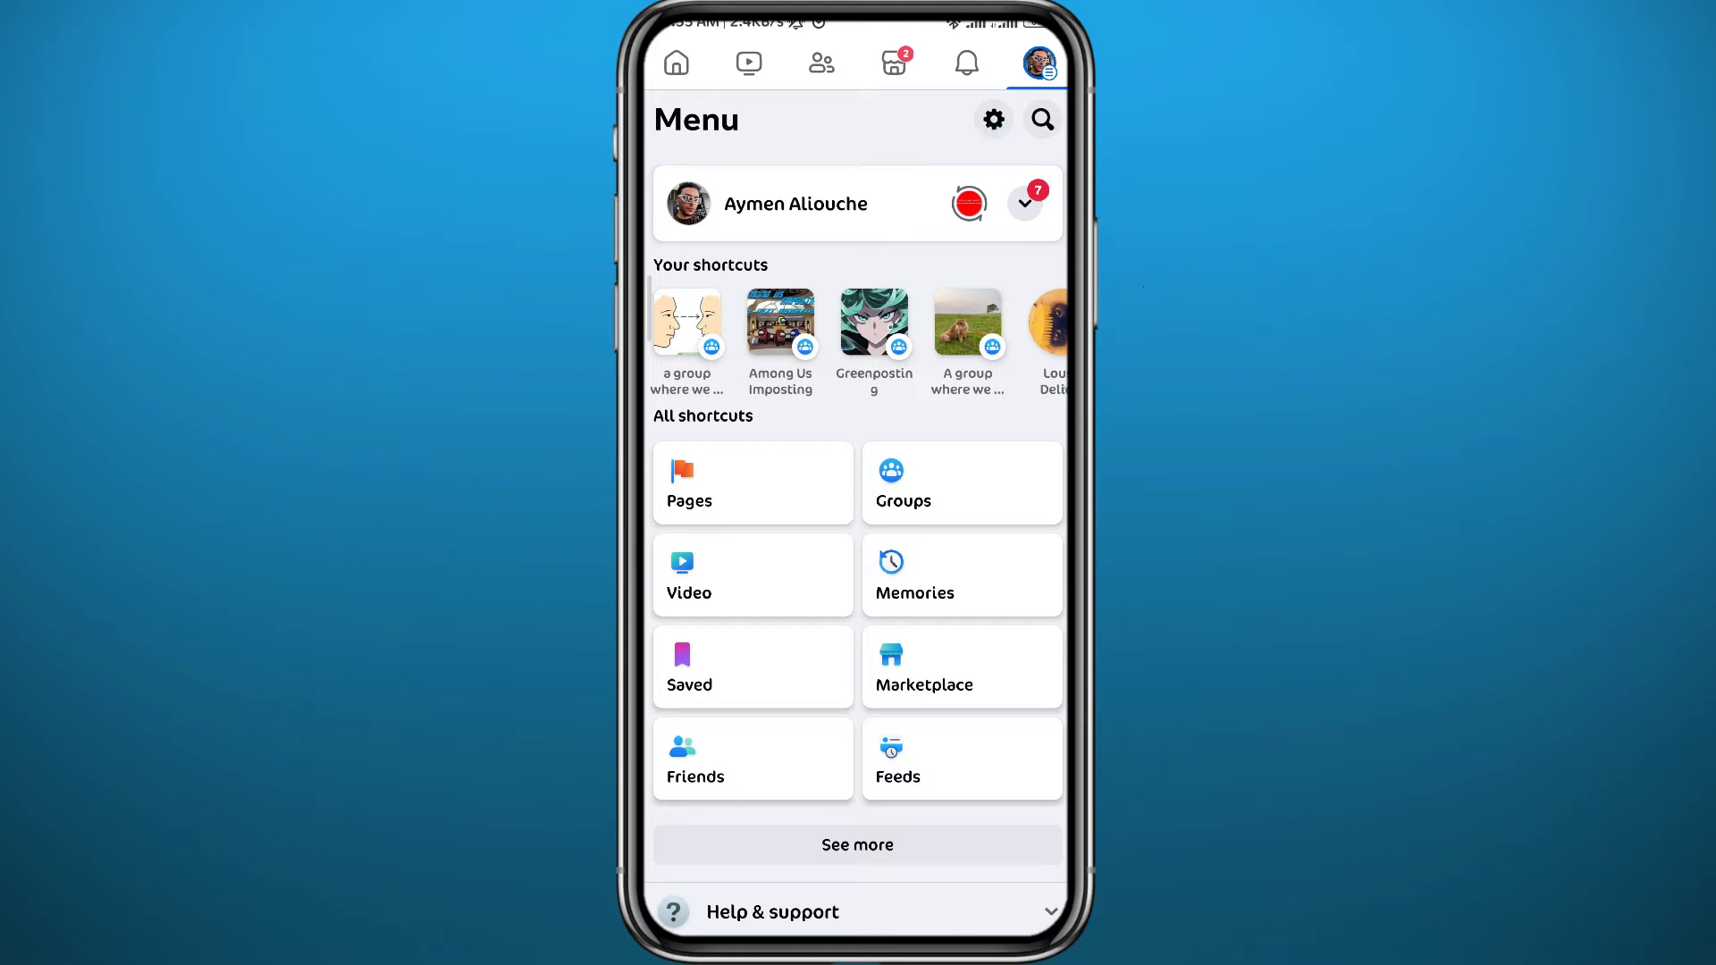
pyautogui.scroll(-3)
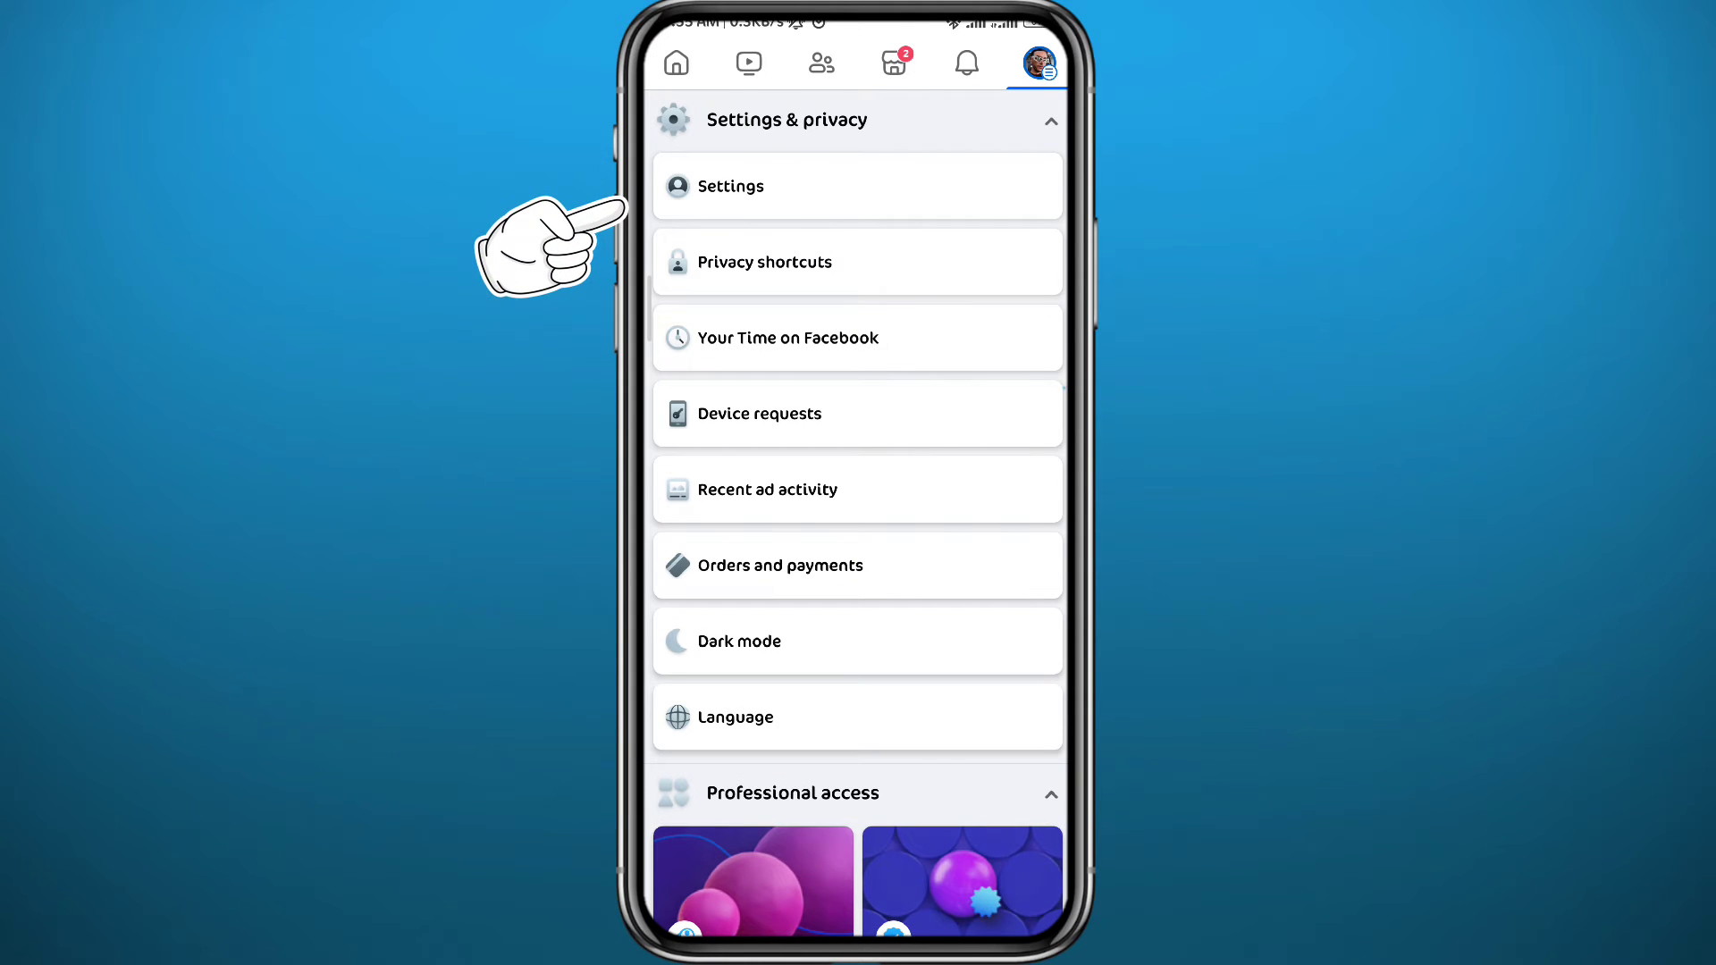
# Open Settings, scroll to Preferences, and open Reaction preferences
pyautogui.click(765, 186)
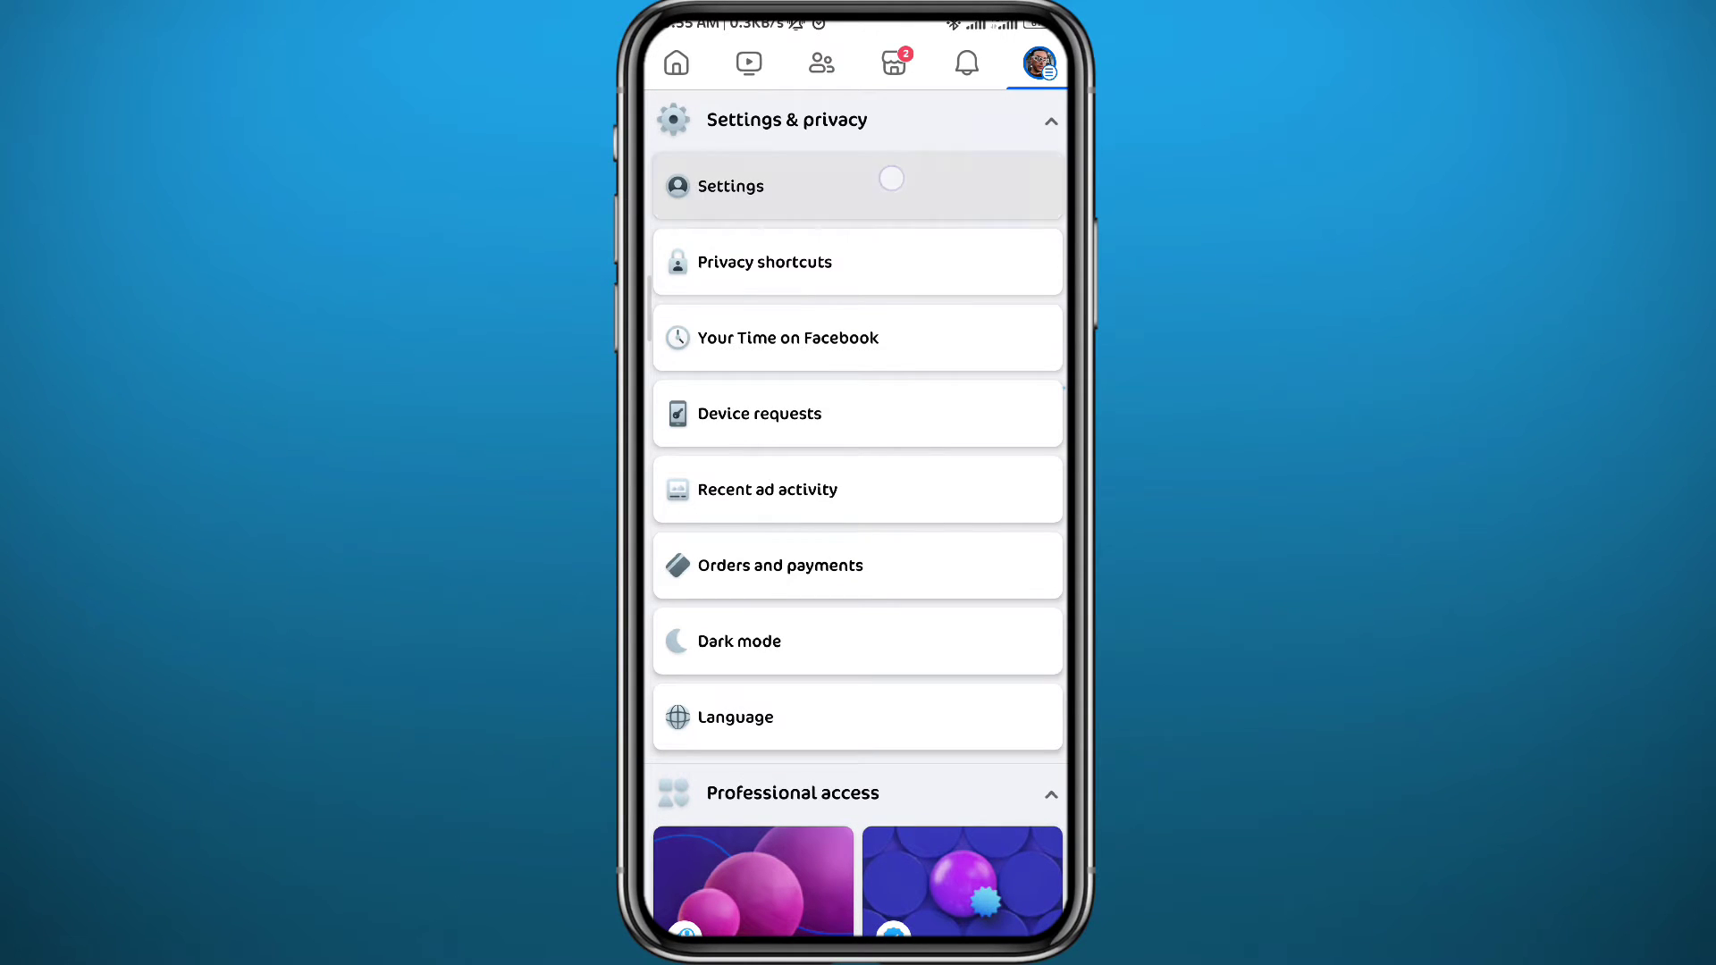
pyautogui.click(730, 186)
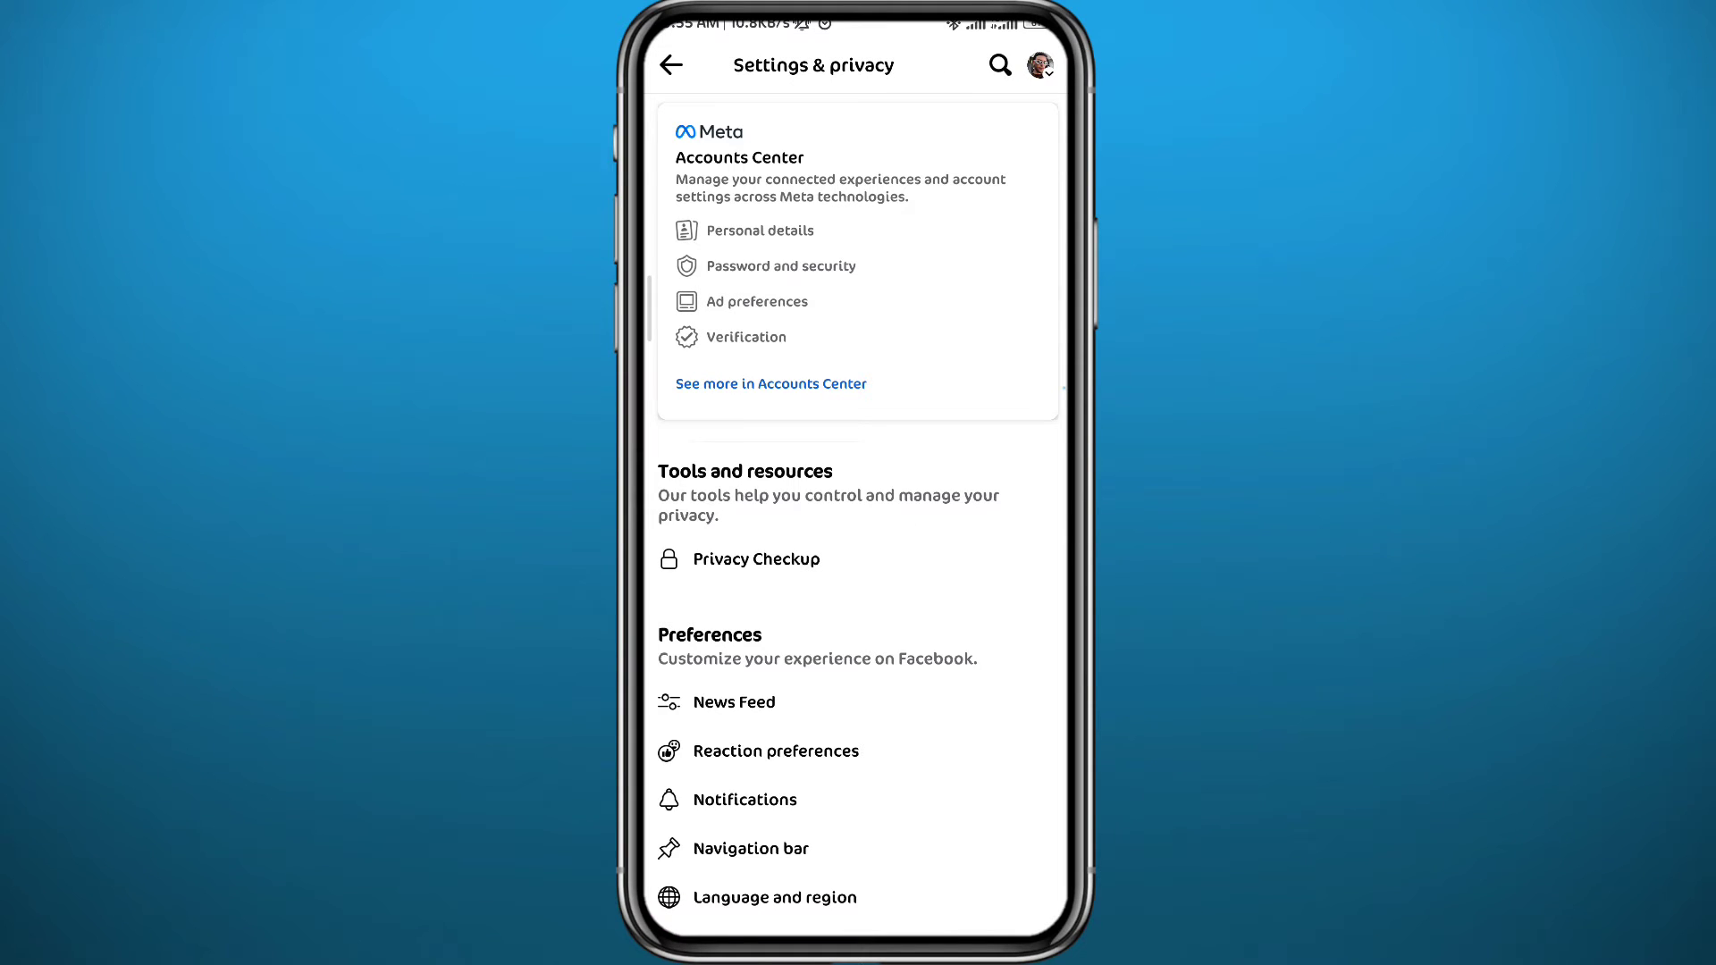
pyautogui.scroll(-3)
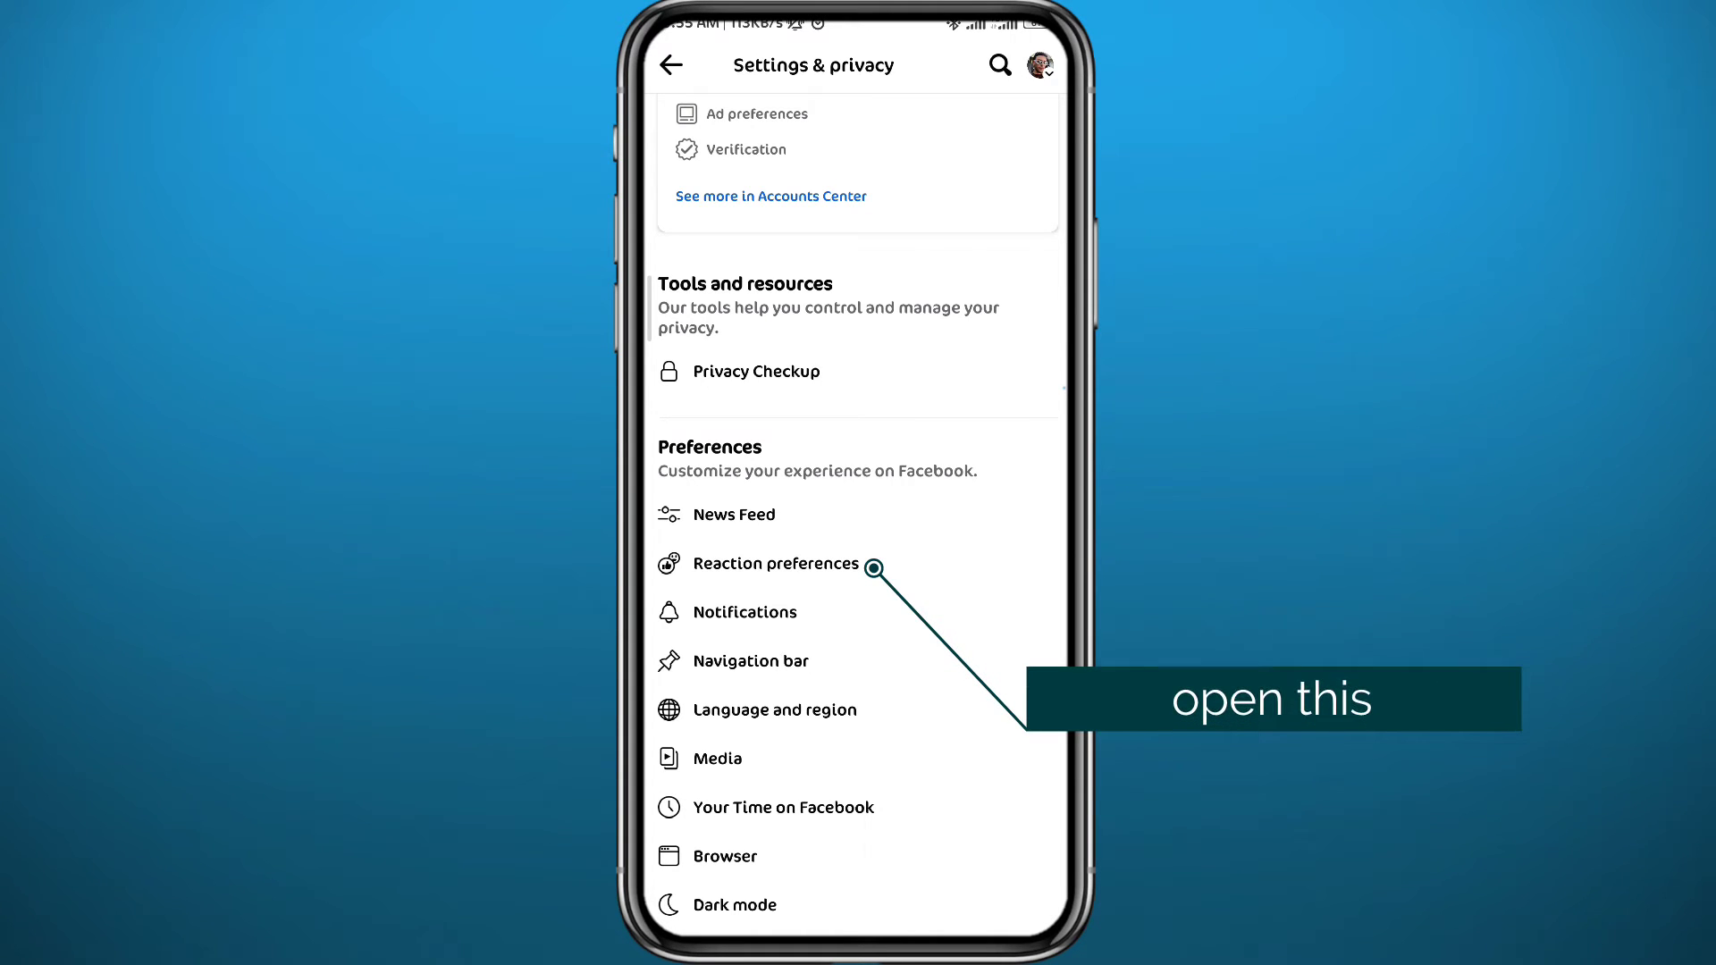
pyautogui.click(778, 562)
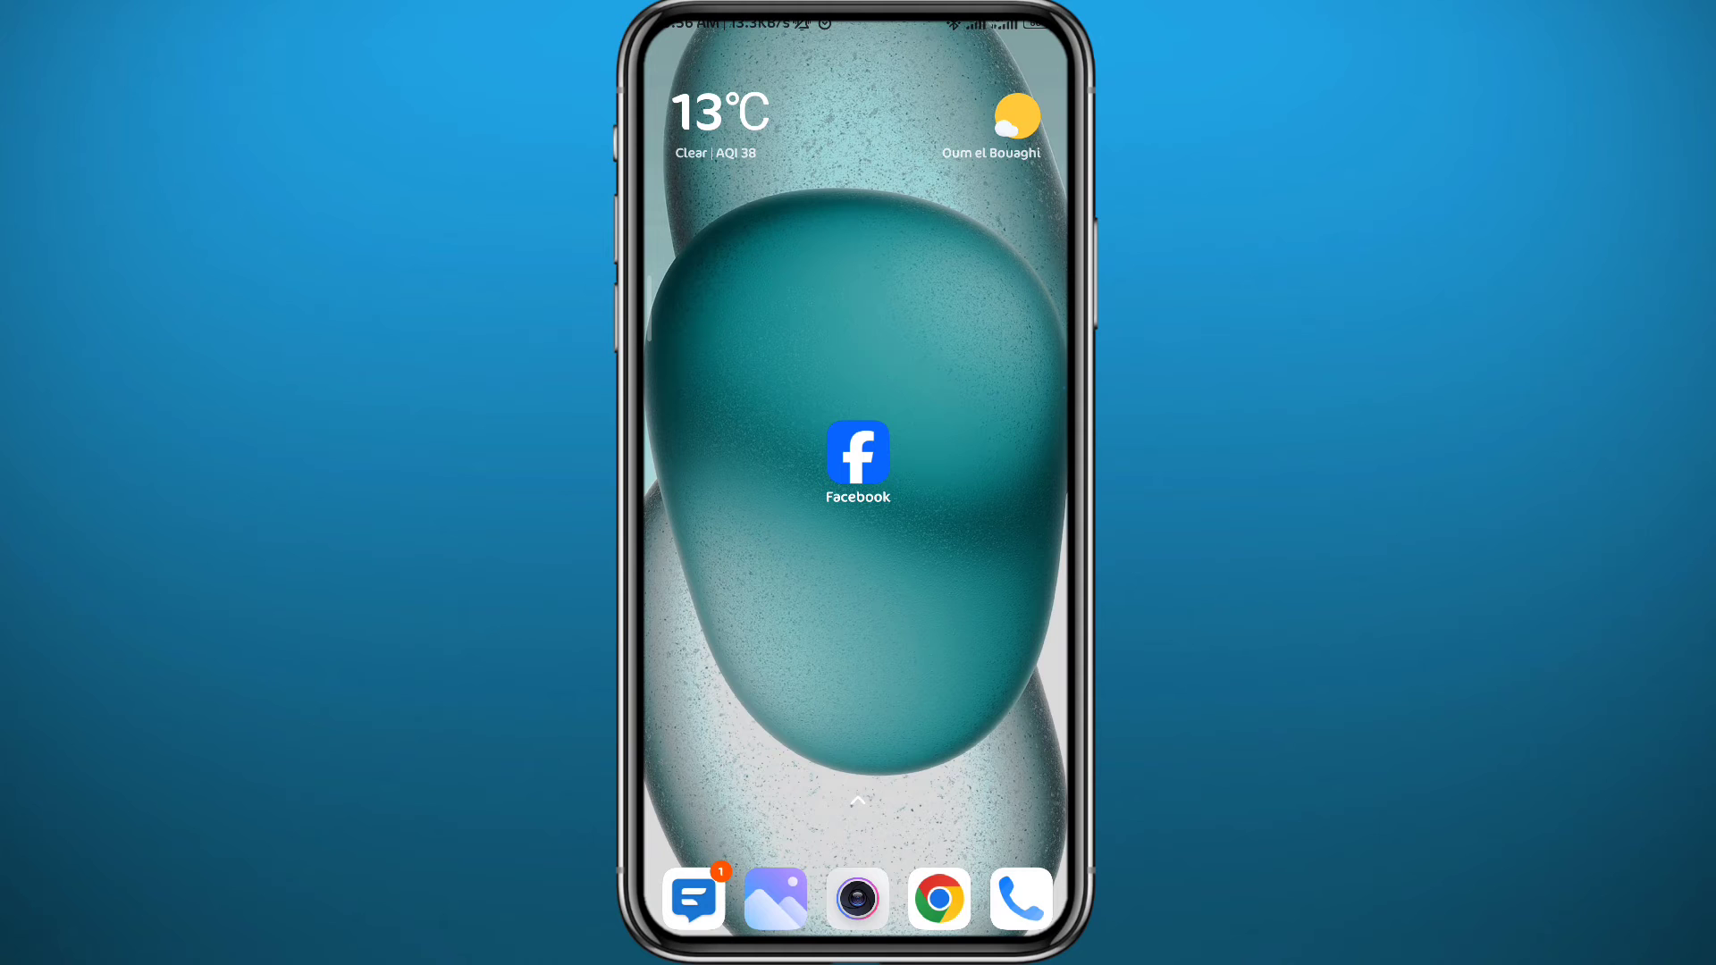
# Load Facebook in Chrome as the desktop site and show the account menu
pyautogui.click(857, 453)
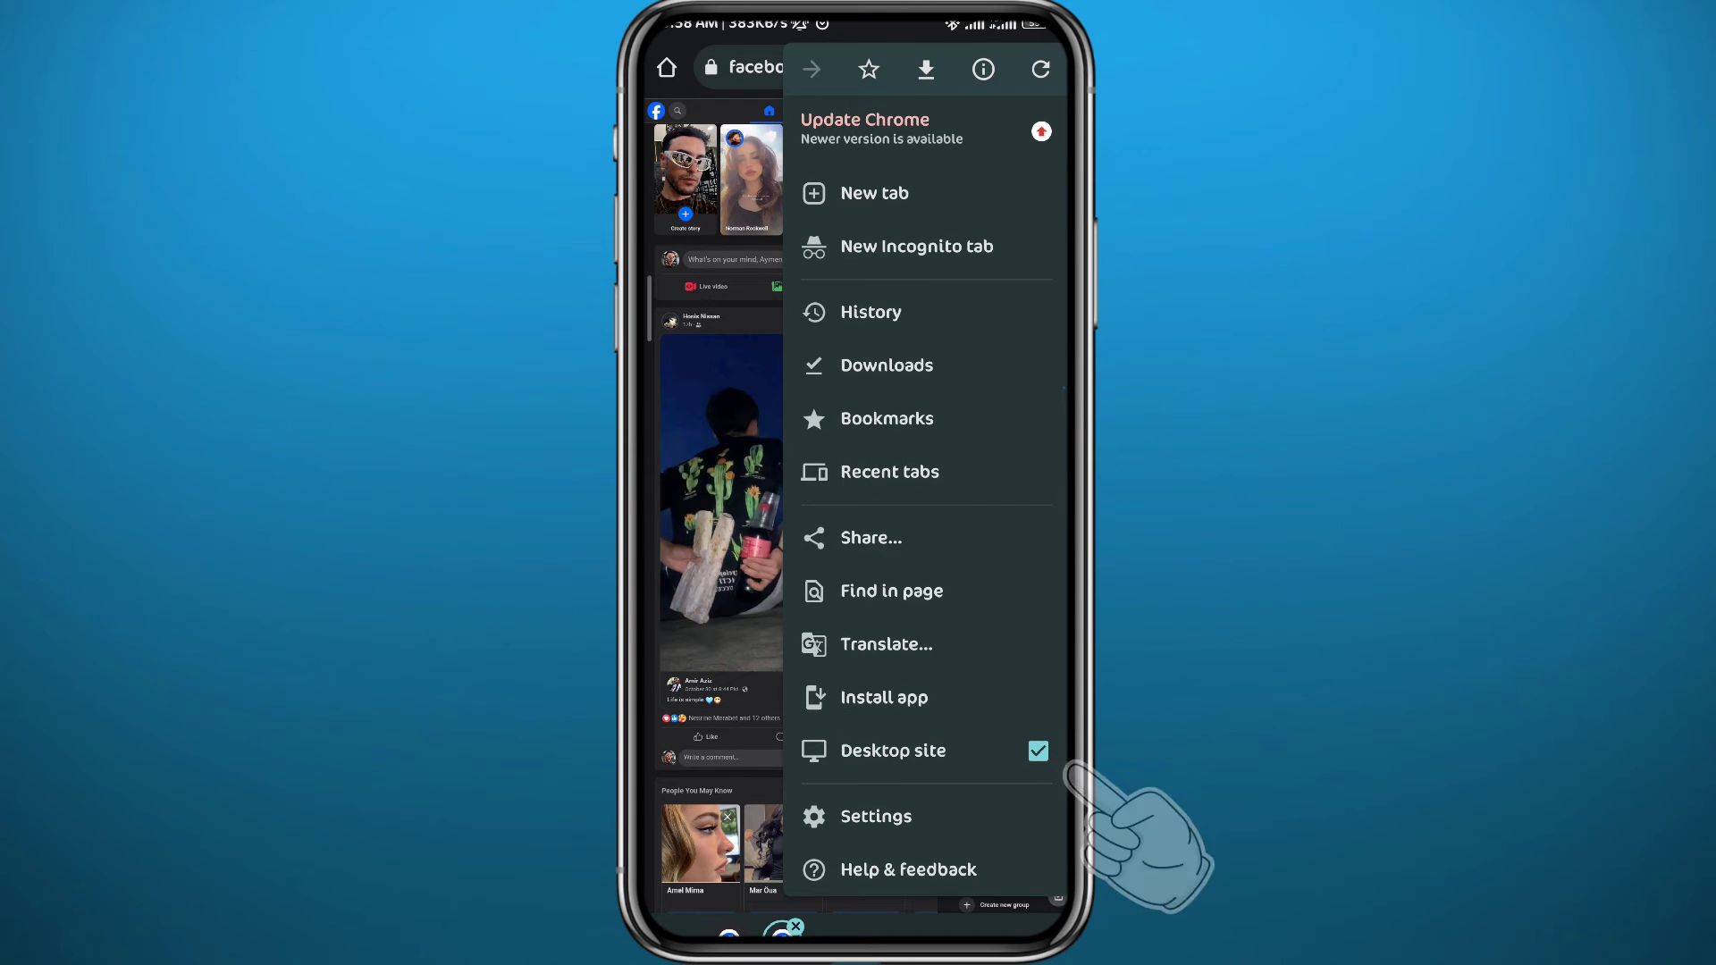
pyautogui.click(891, 751)
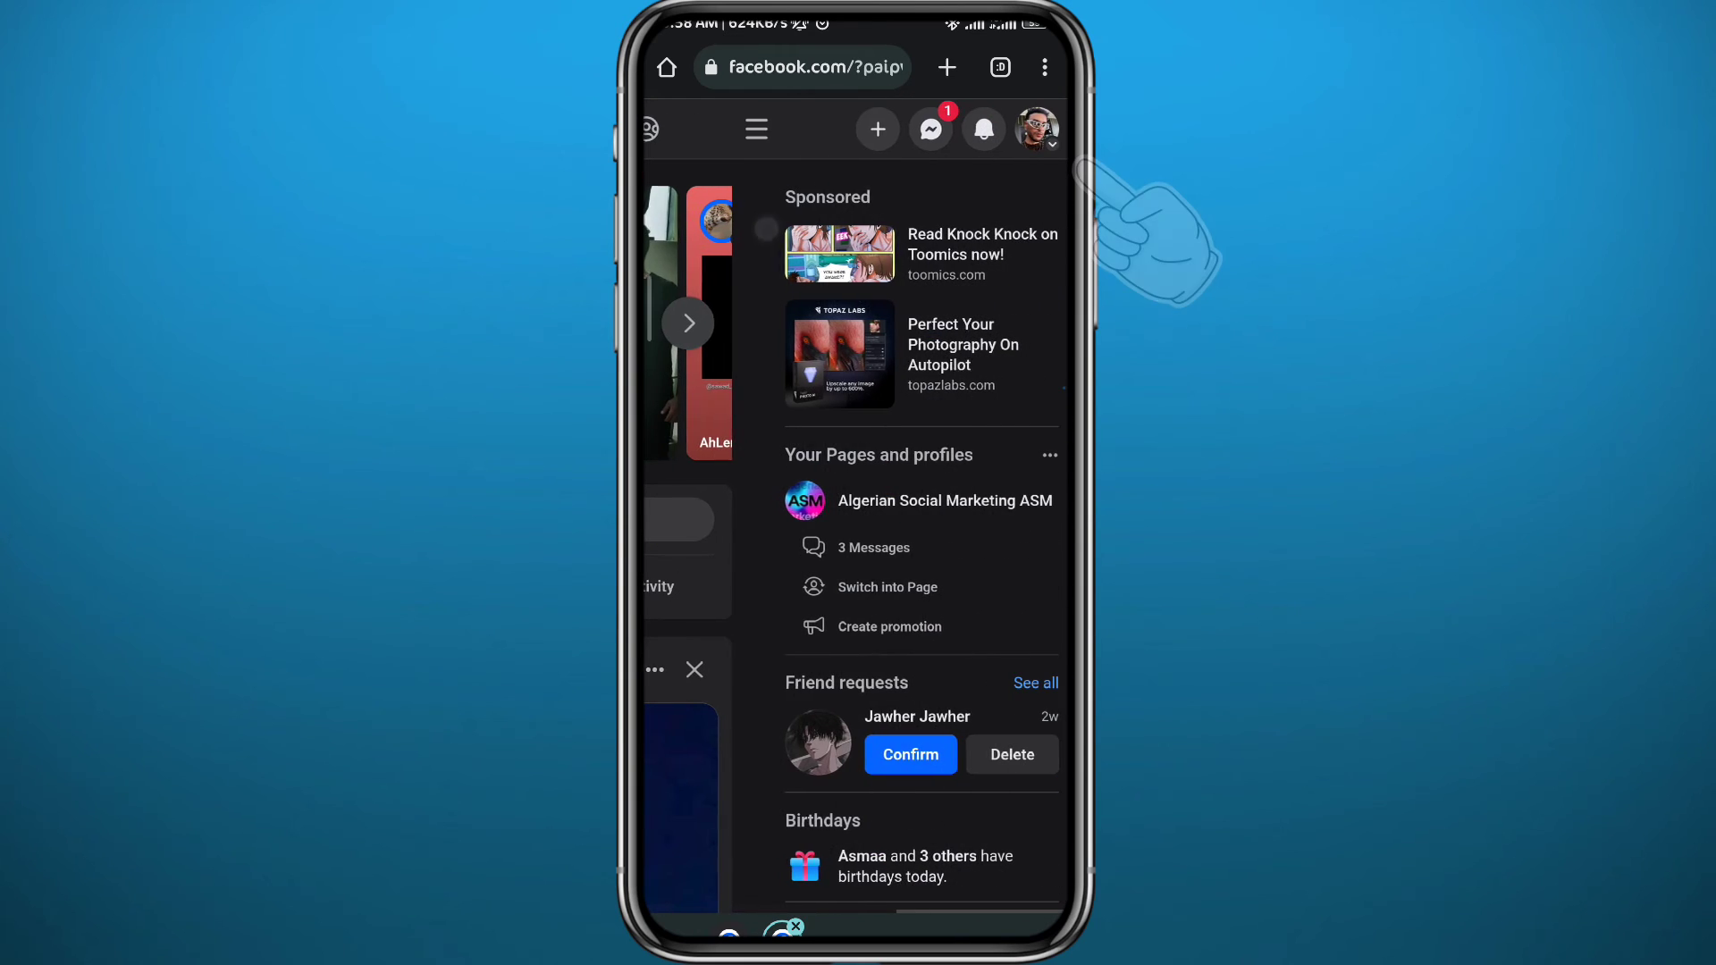
pyautogui.click(1033, 128)
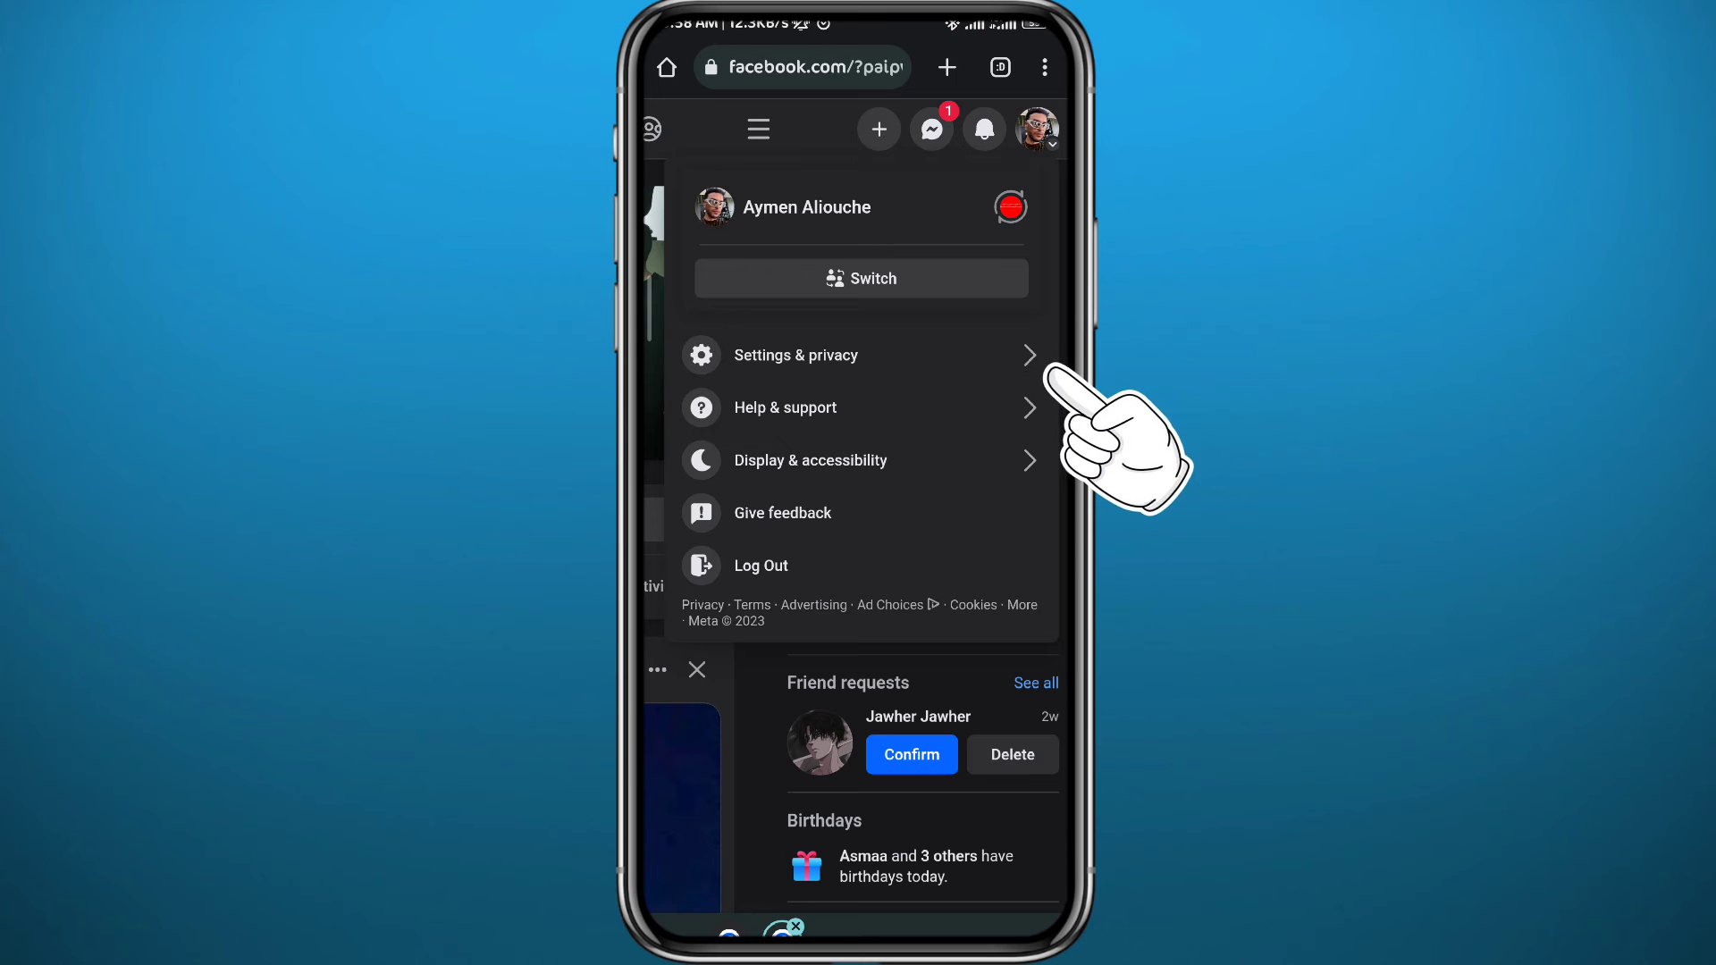
# Open Settings from Settings & privacy in a new grouped tab and switch to it
pyautogui.click(796, 355)
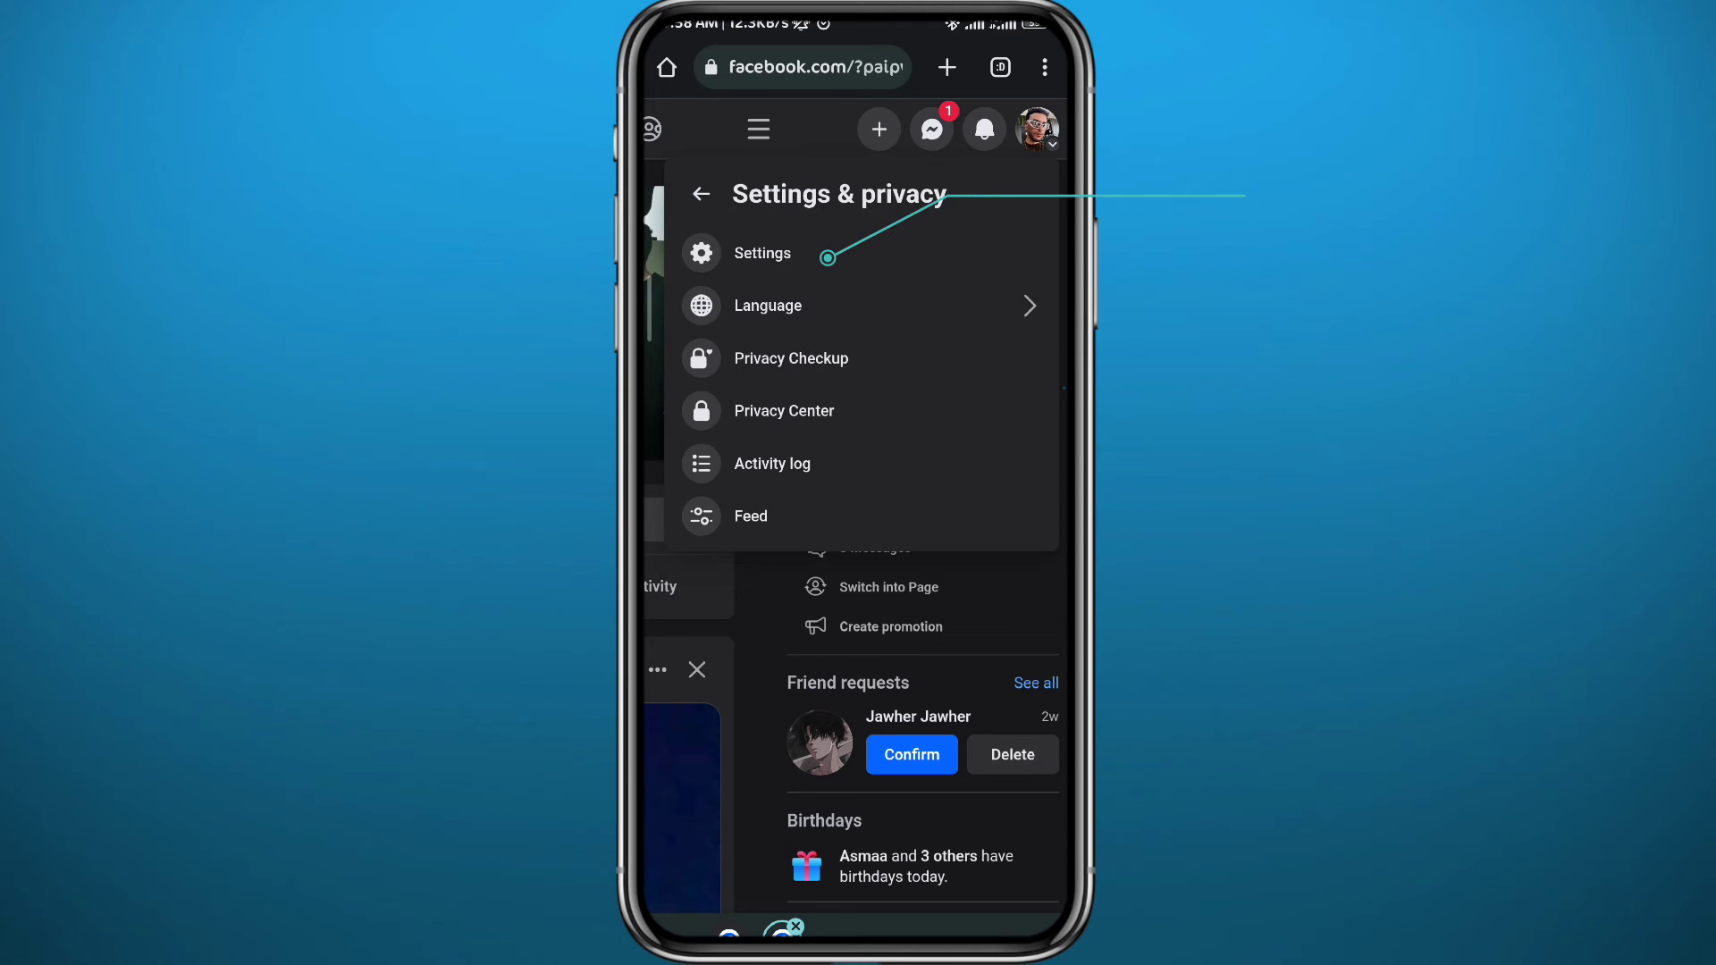
pyautogui.click(761, 253)
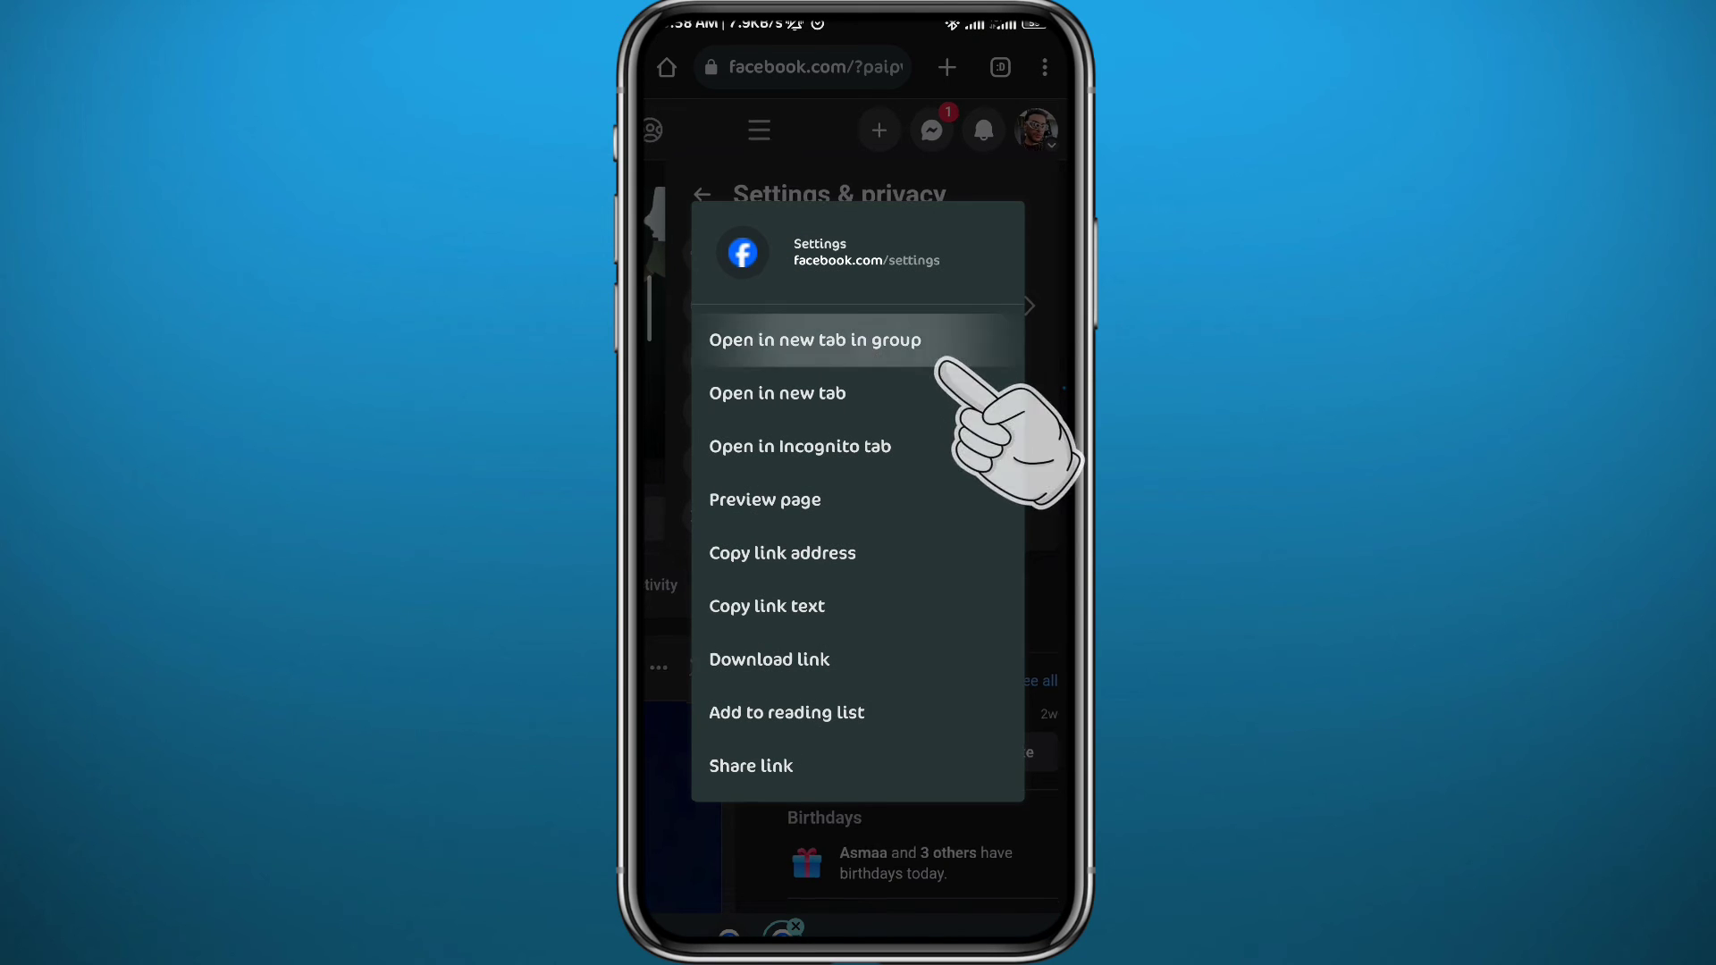
pyautogui.click(778, 393)
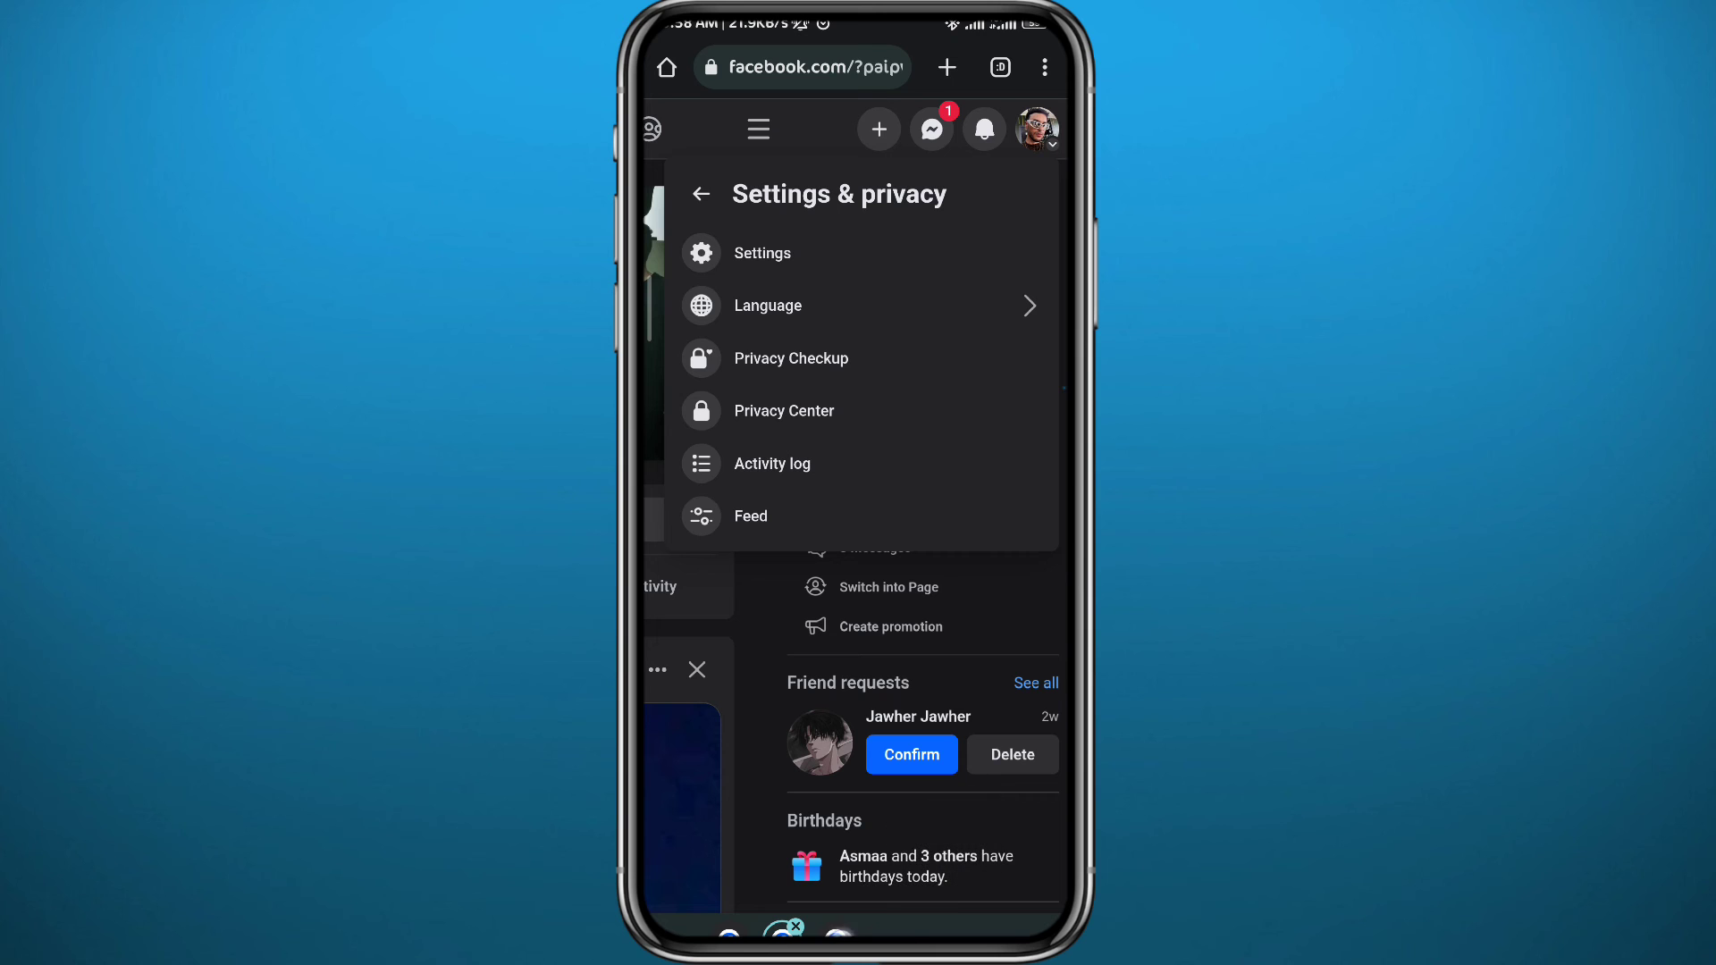
pyautogui.click(760, 253)
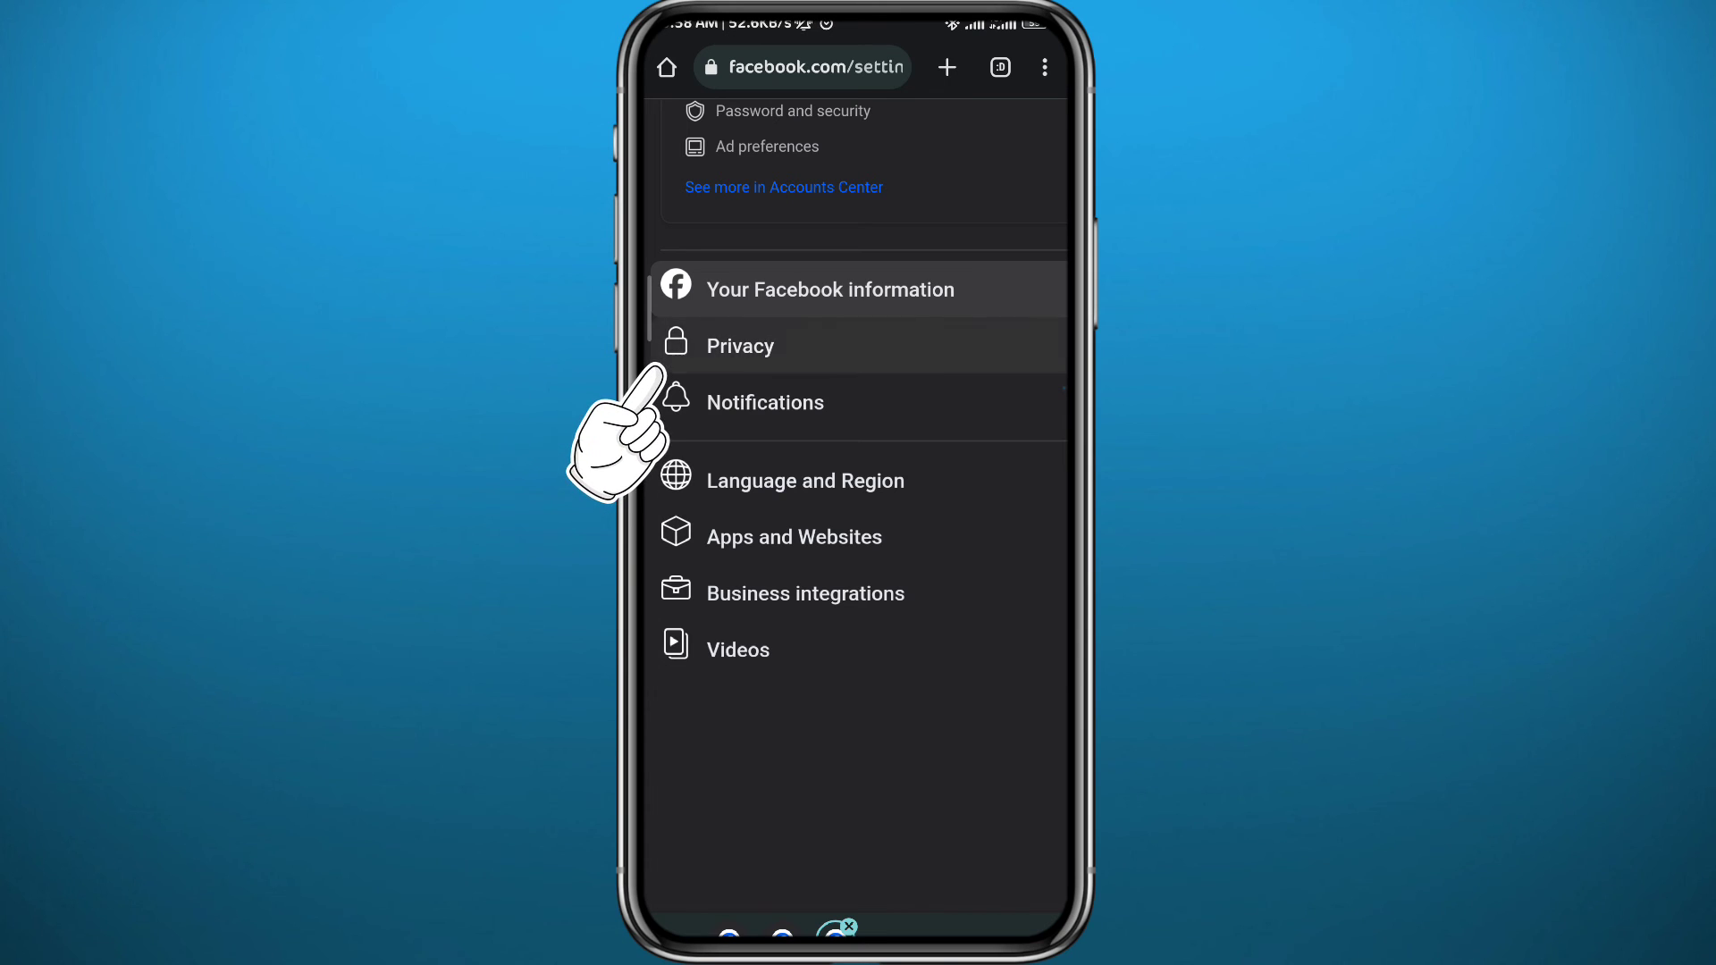
# Scroll the Privacy settings and open Reaction preferences to hide reactions
pyautogui.scroll(-3)
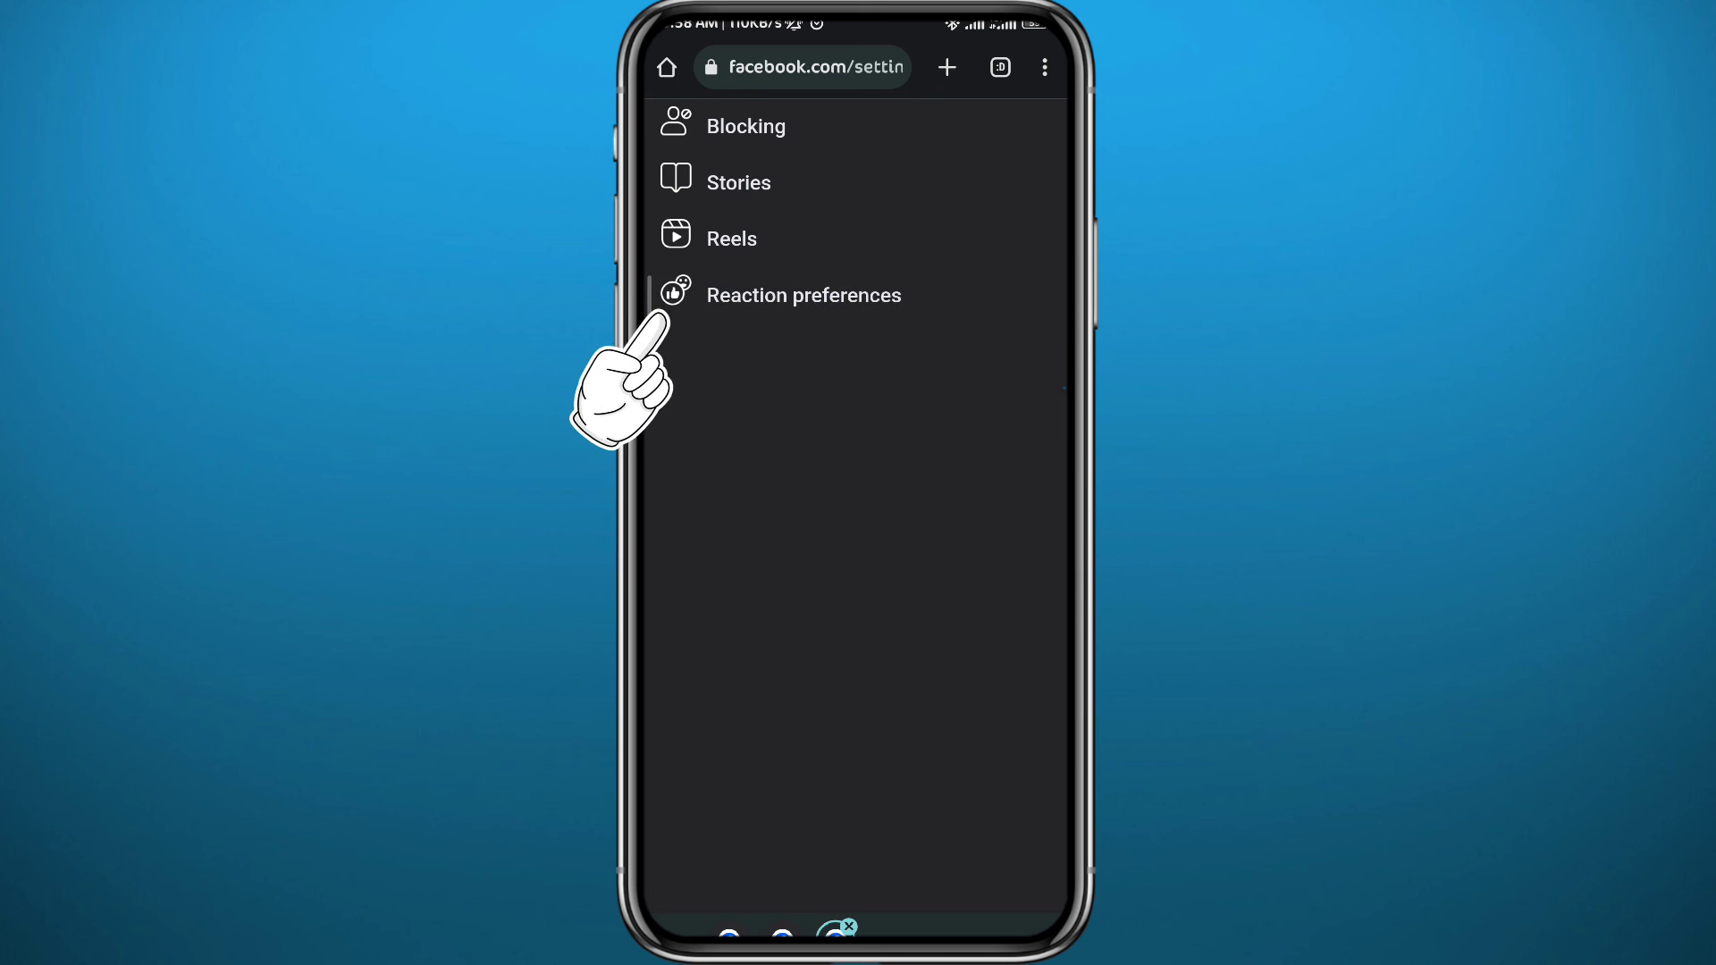
pyautogui.click(803, 294)
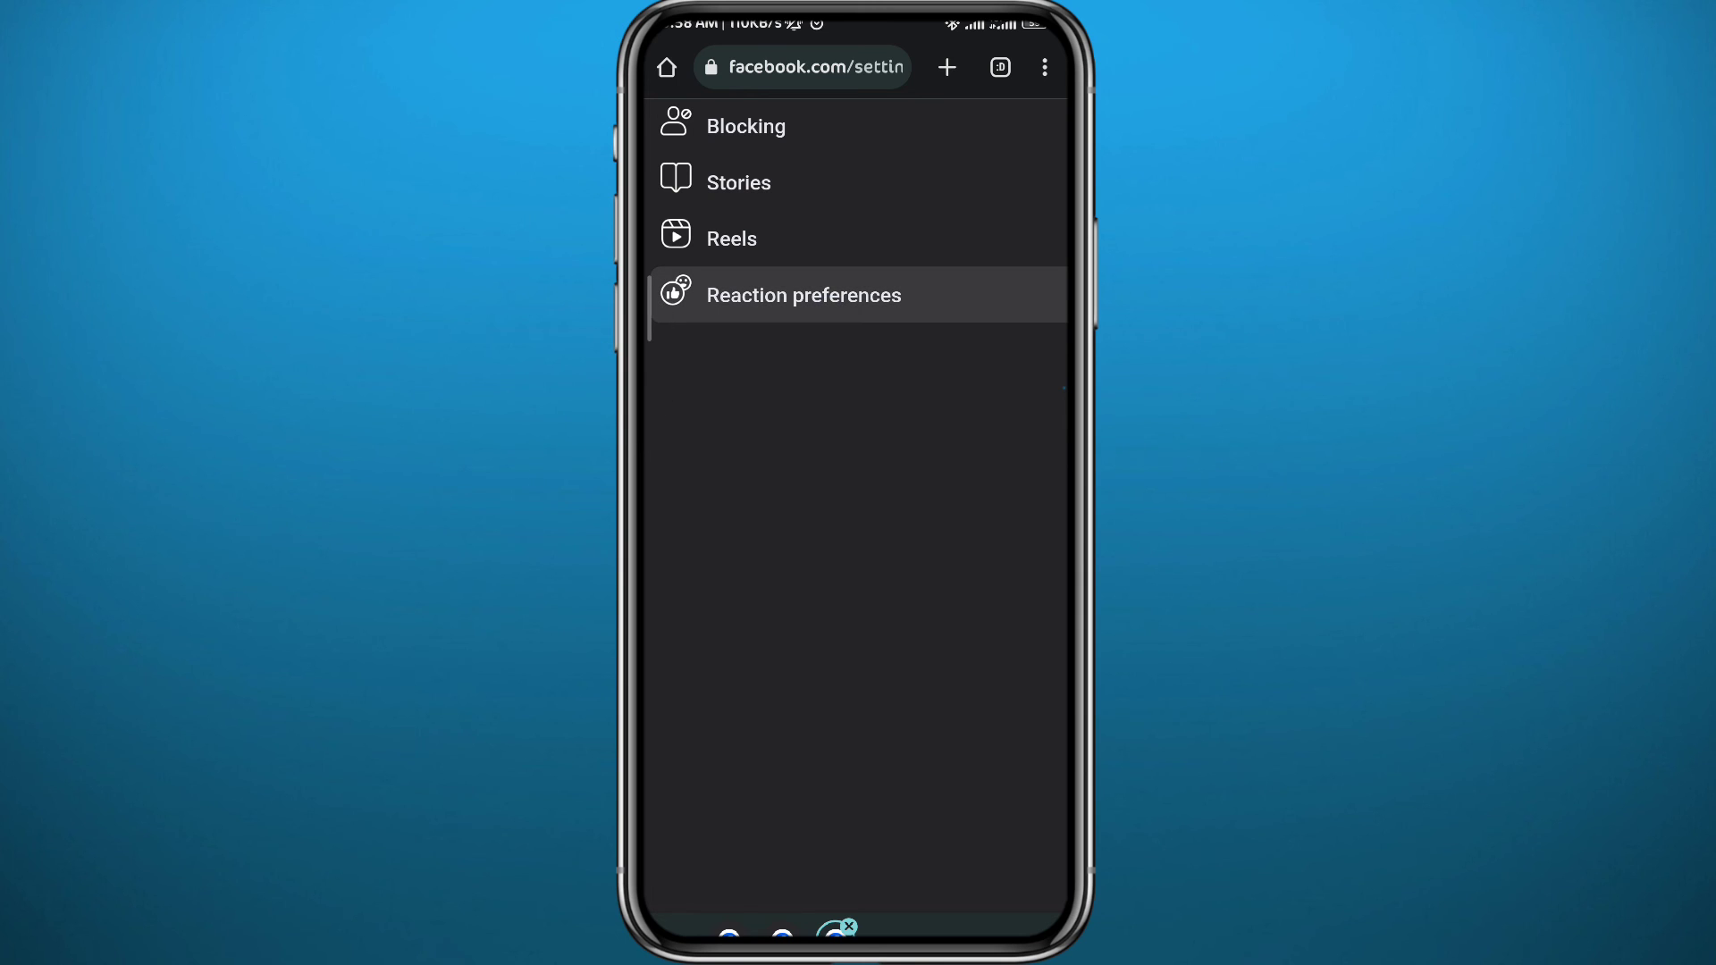
pyautogui.click(803, 294)
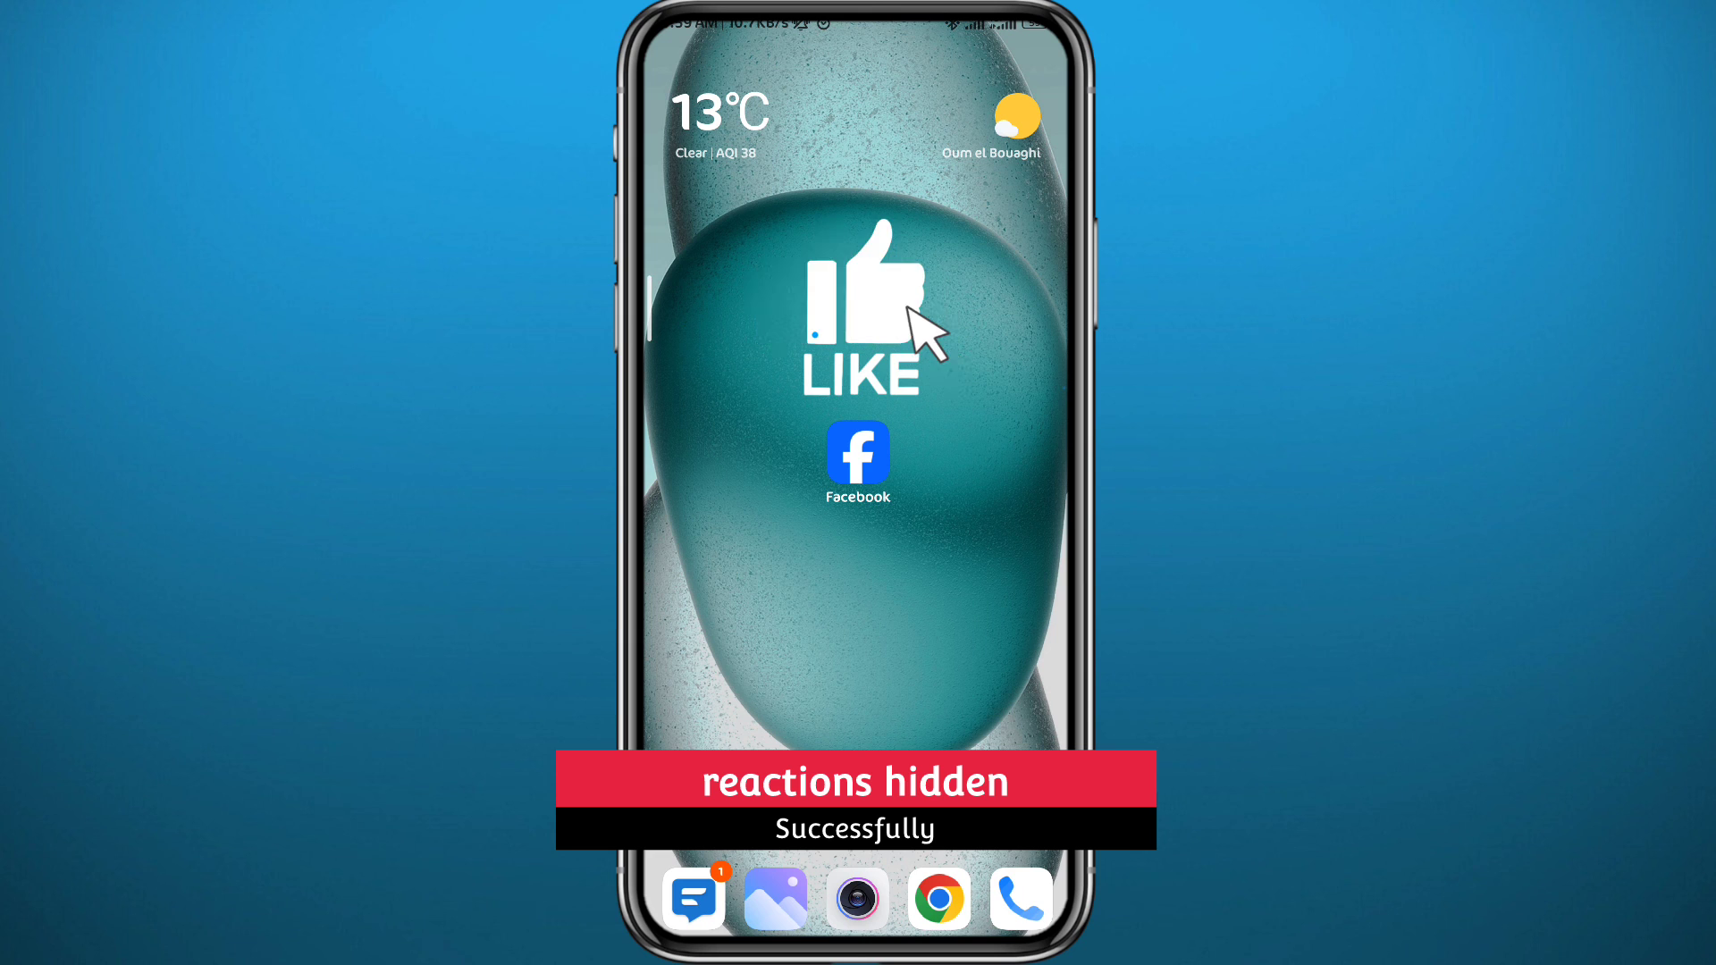
pyautogui.click(864, 307)
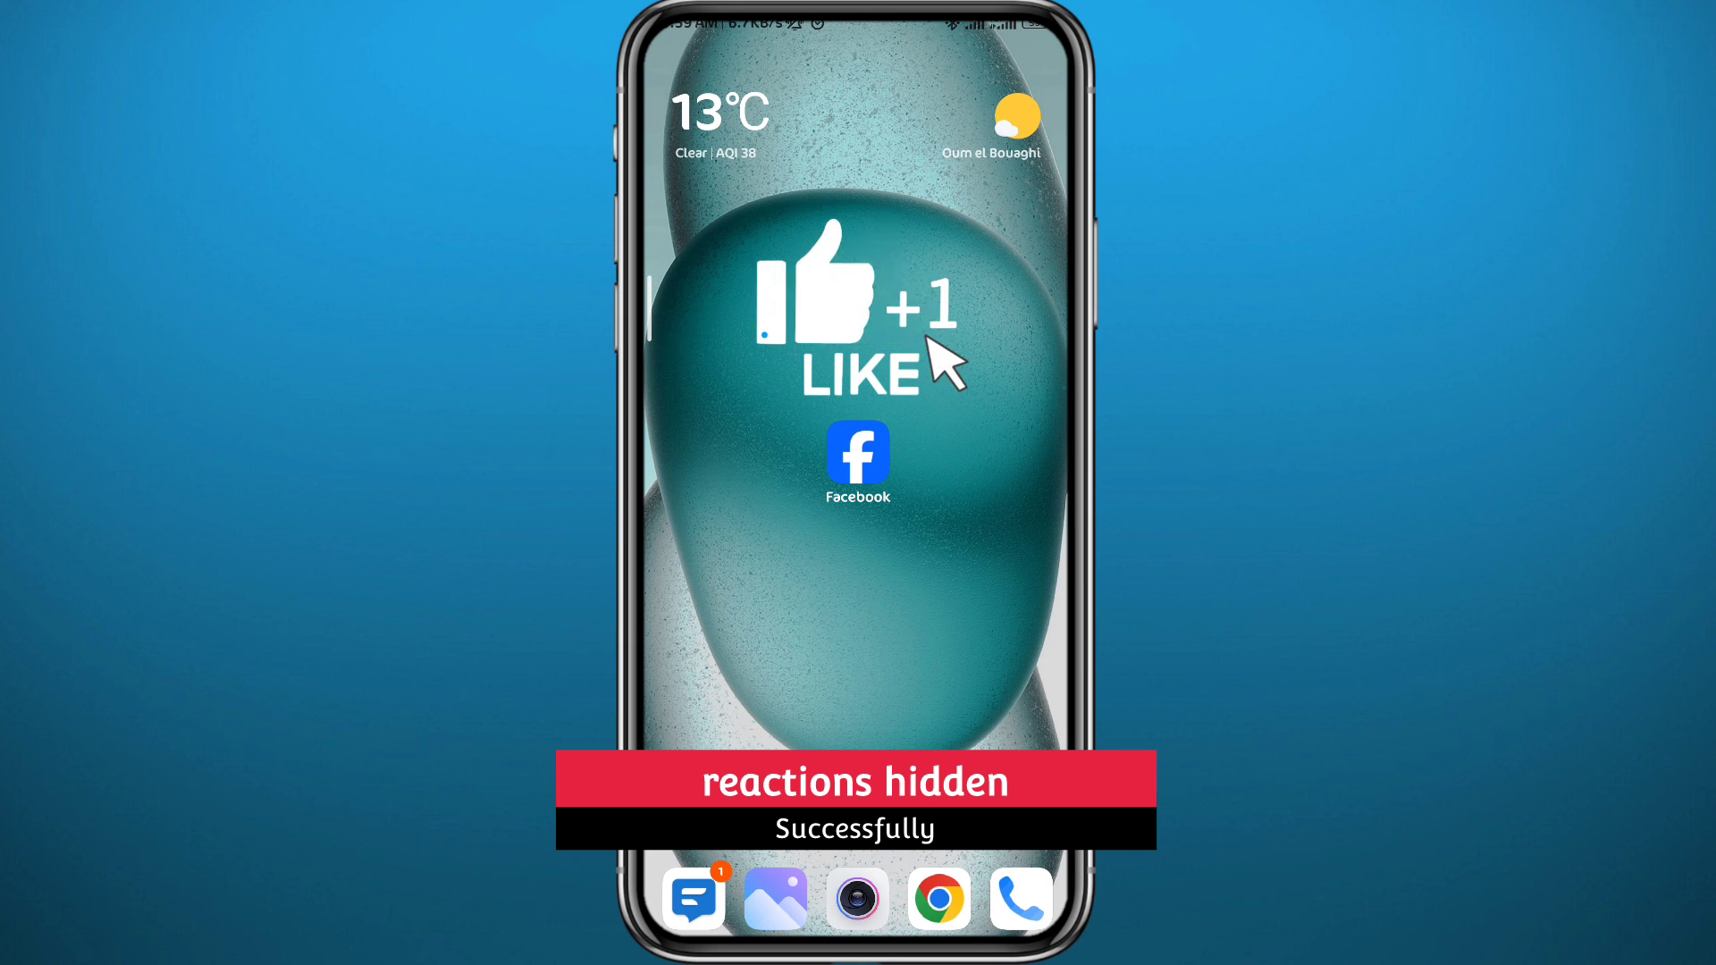